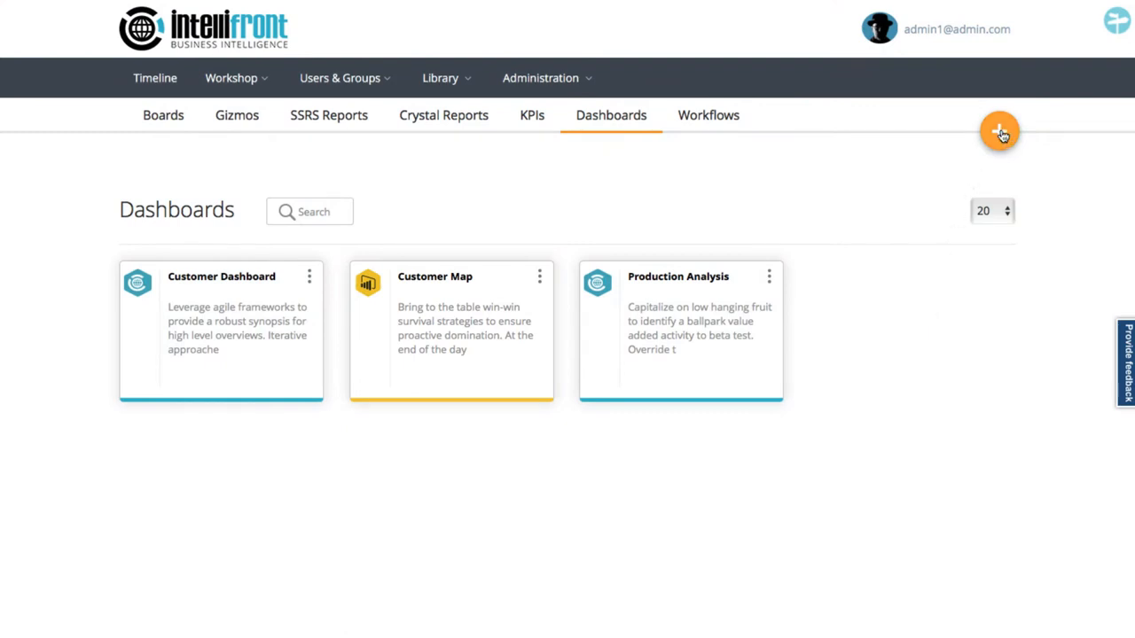
Create a new IntelliFront dashboard and start typing the name 'Sales Analysis'
{"action": "left_click", "coordinate": [1000, 130]}
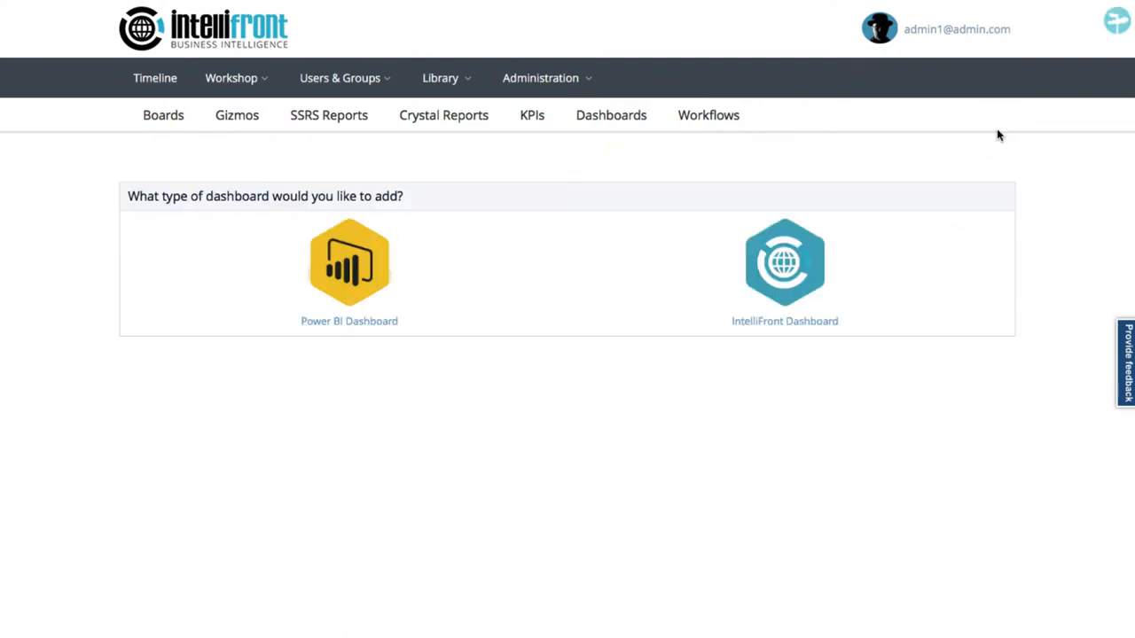
{"action": "left_click", "coordinate": [349, 262]}
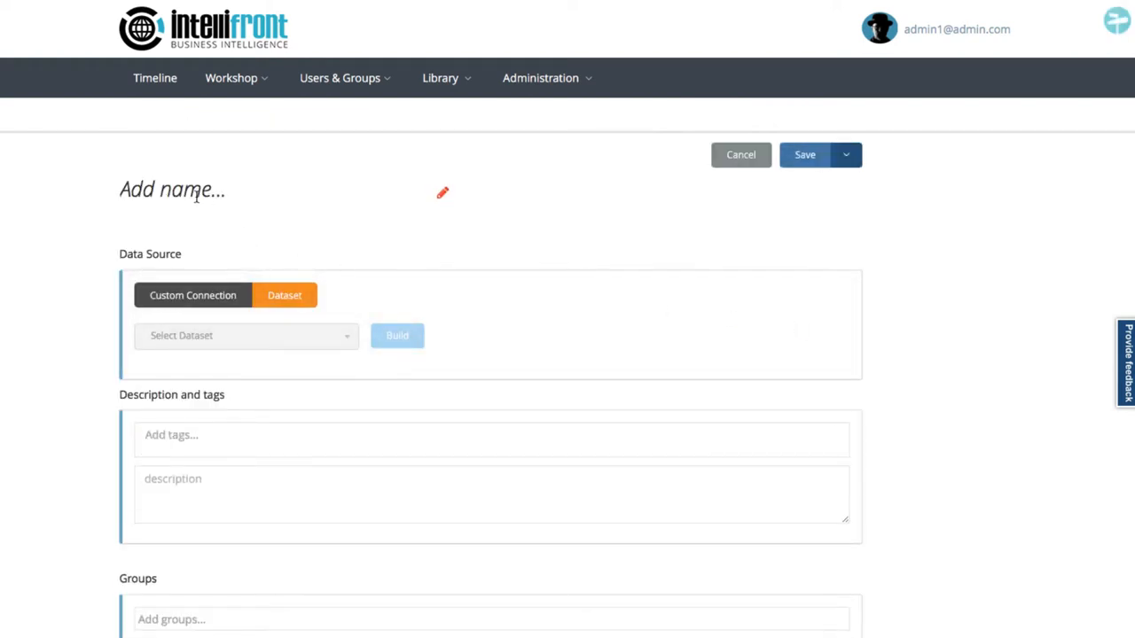
{"action": "type", "text": "P"}
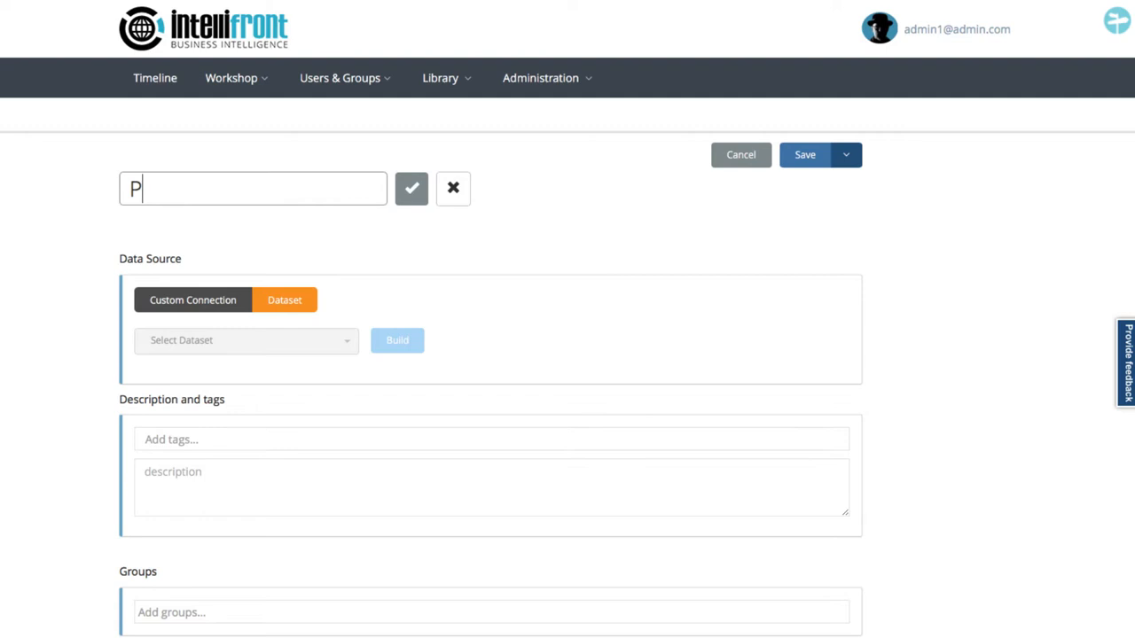
{"action": "type", "text": "Sales"}
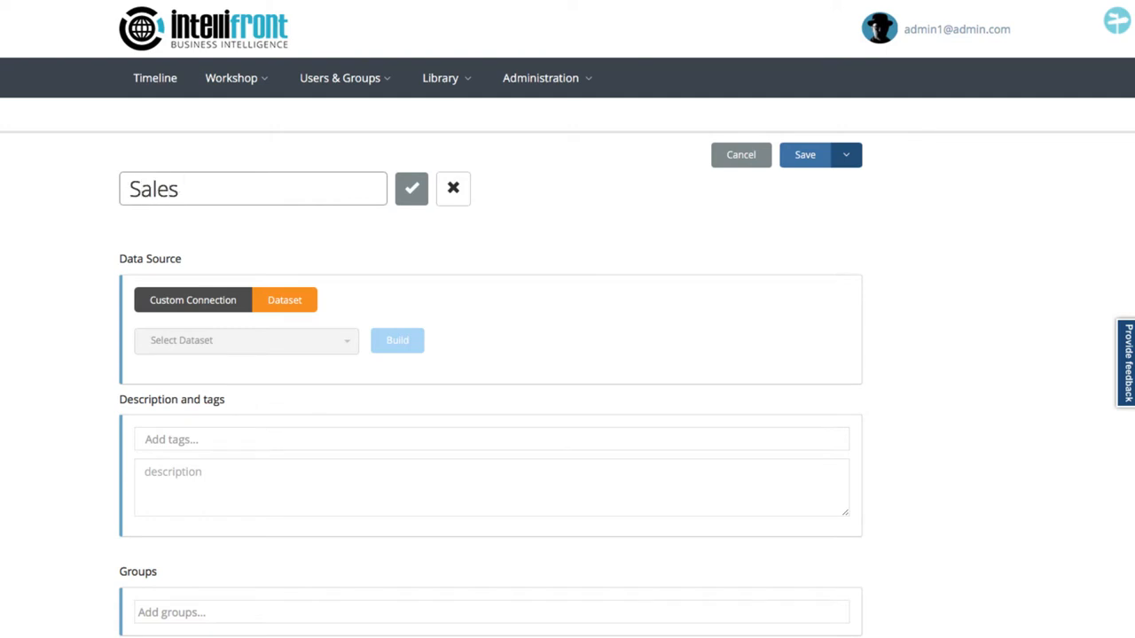
{"action": "type", "text": "Analysis Dash"}
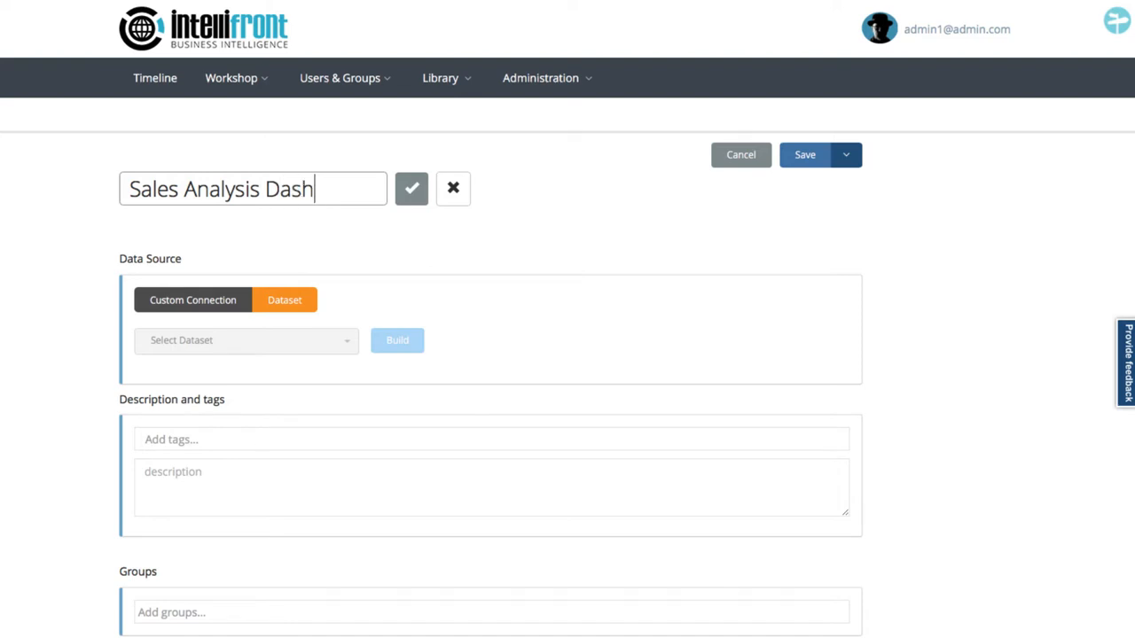
Confirm the name 'Sales Analysis Dashboard' and choose the Sales Analysis Data dataset
{"action": "left_click", "coordinate": [410, 188]}
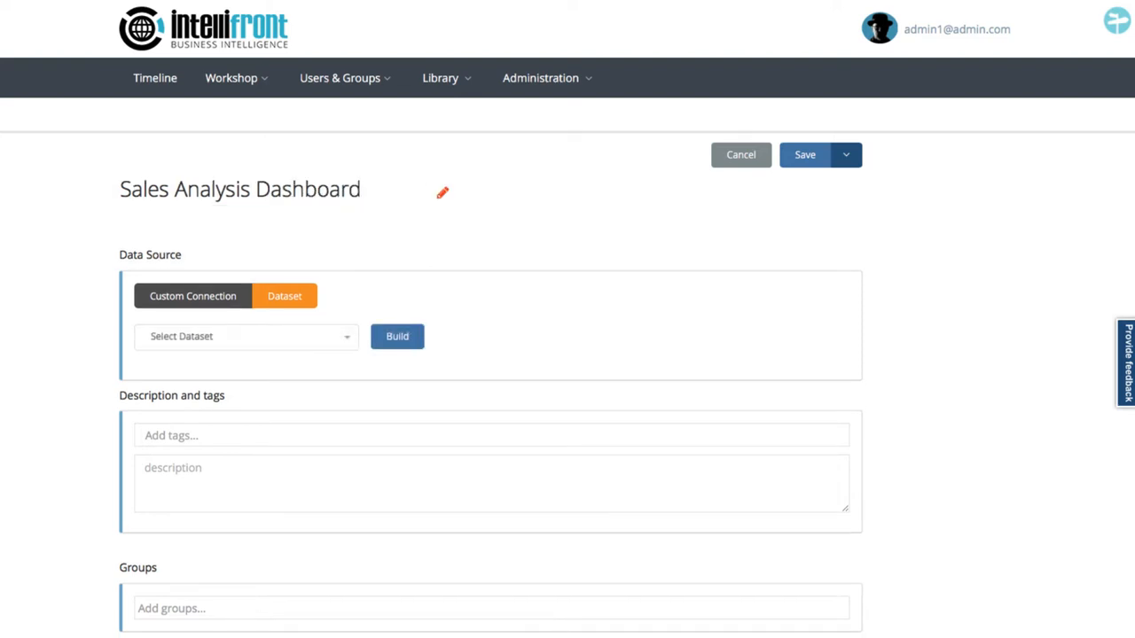
{"action": "mouse_move", "coordinate": [386, 361]}
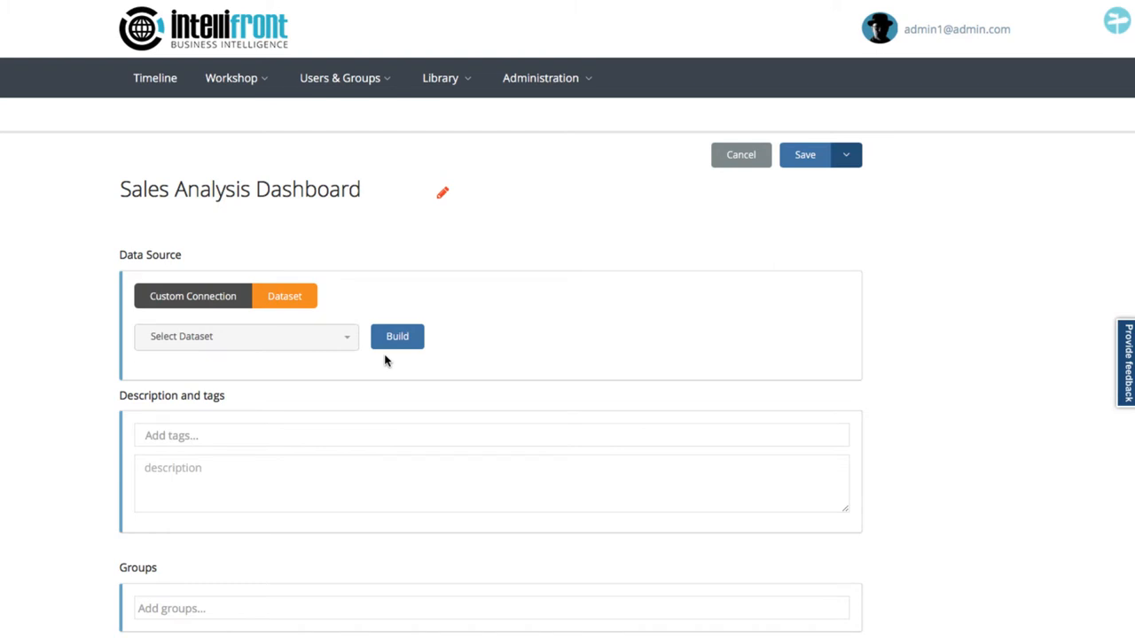
{"action": "left_click", "coordinate": [247, 336]}
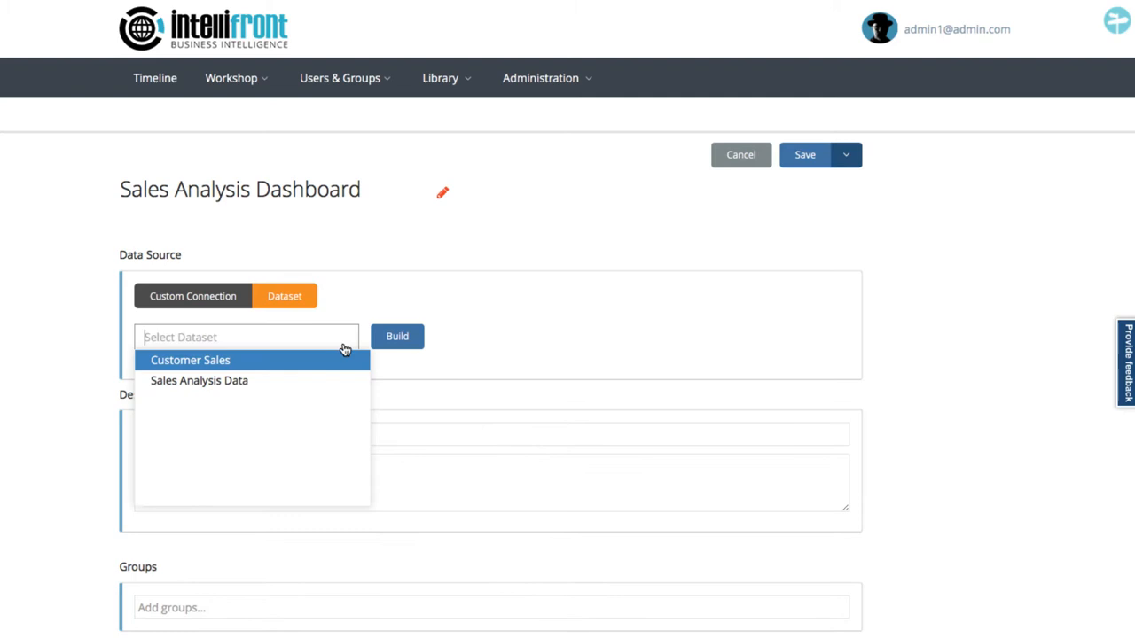
{"action": "left_click", "coordinate": [803, 154]}
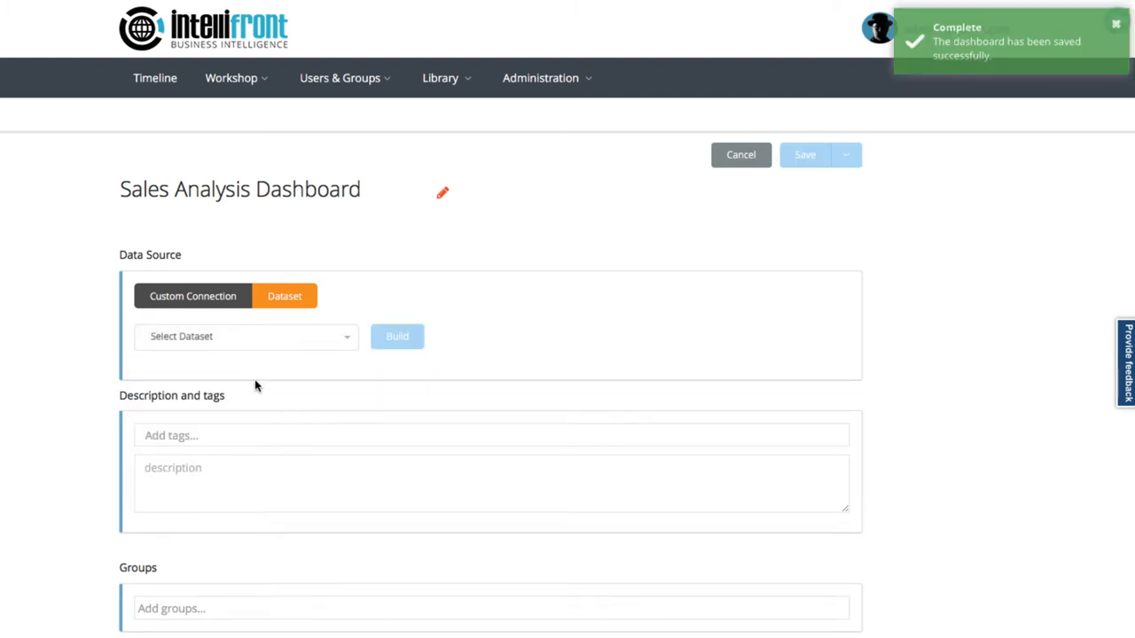
{"action": "left_click", "coordinate": [246, 336]}
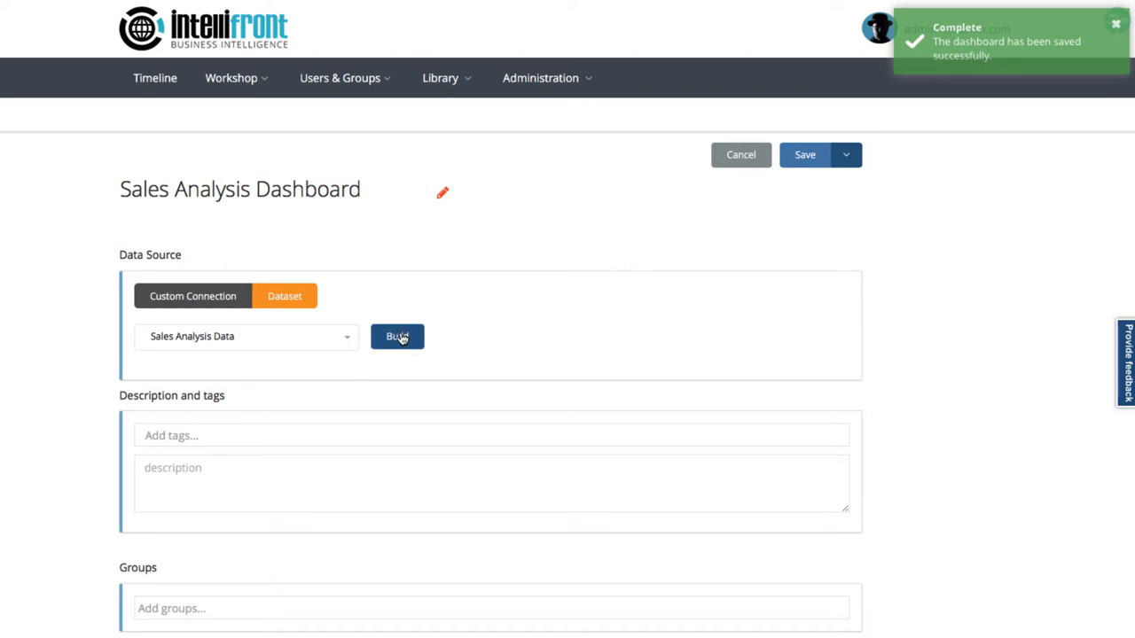
Add a Cards item with a LastName series and OrderTotal as the card value
{"action": "left_click", "coordinate": [396, 336]}
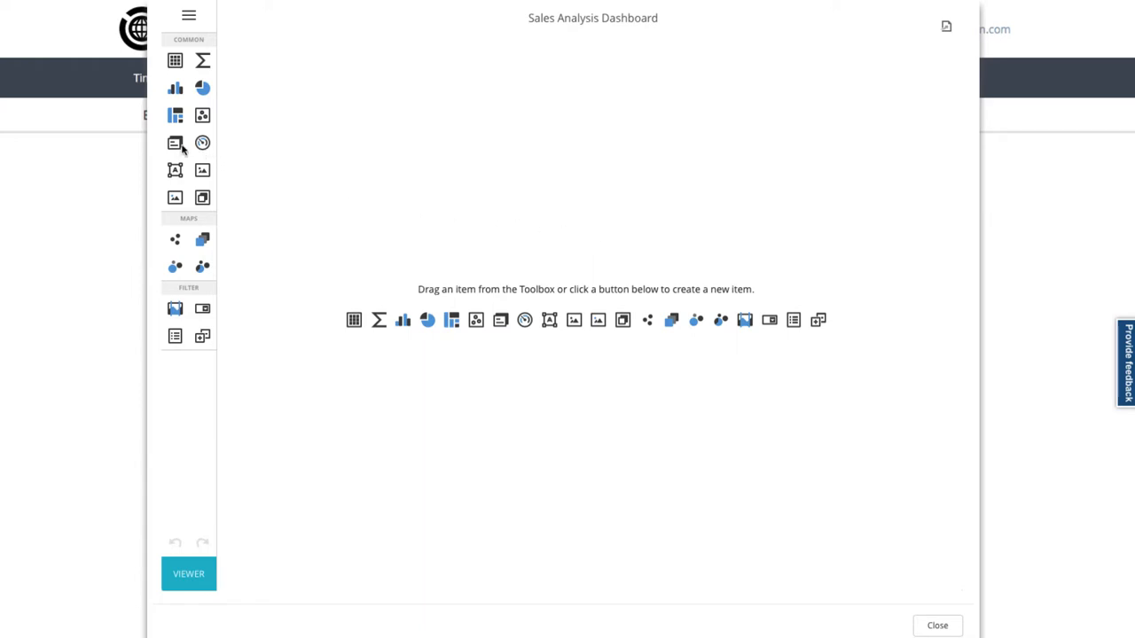
{"action": "left_click", "coordinate": [175, 143]}
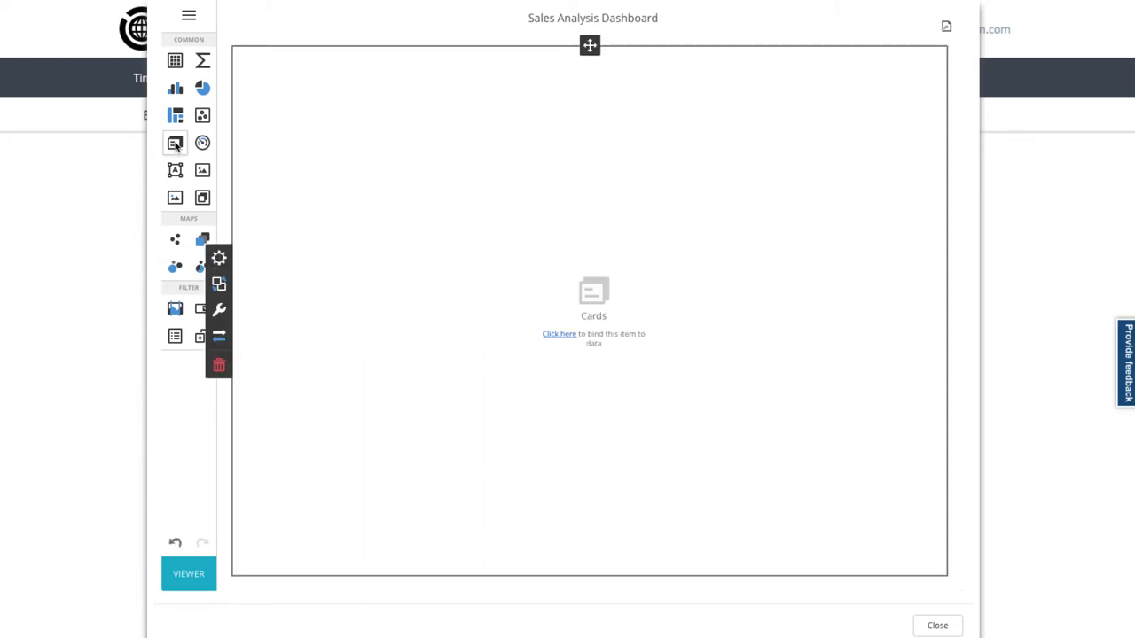
{"action": "mouse_move", "coordinate": [219, 266]}
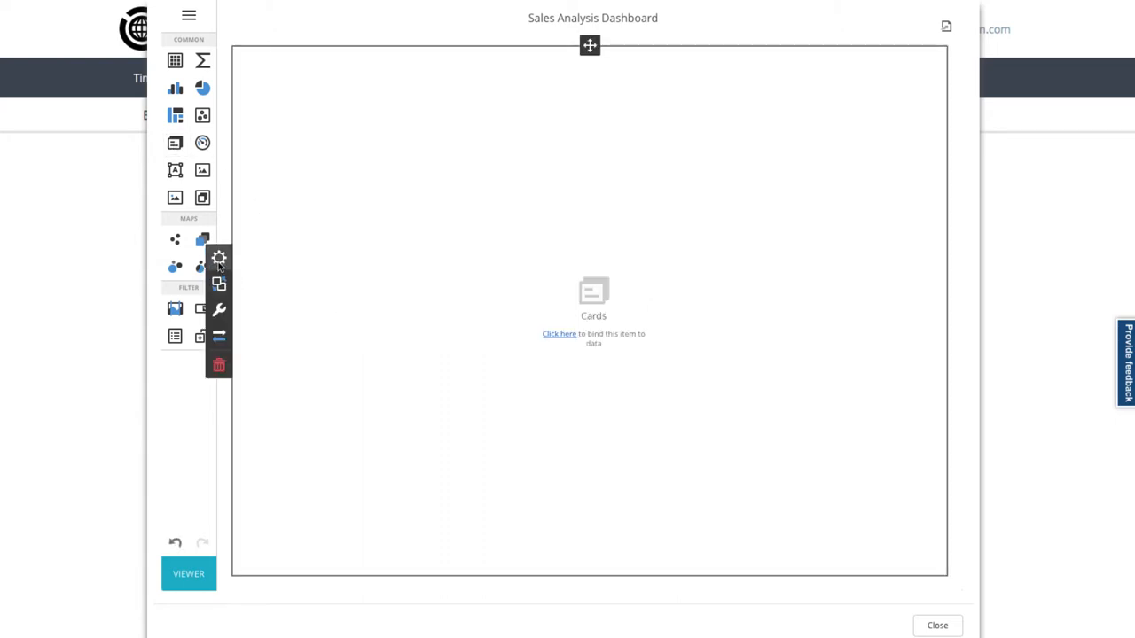
{"action": "left_click", "coordinate": [218, 258]}
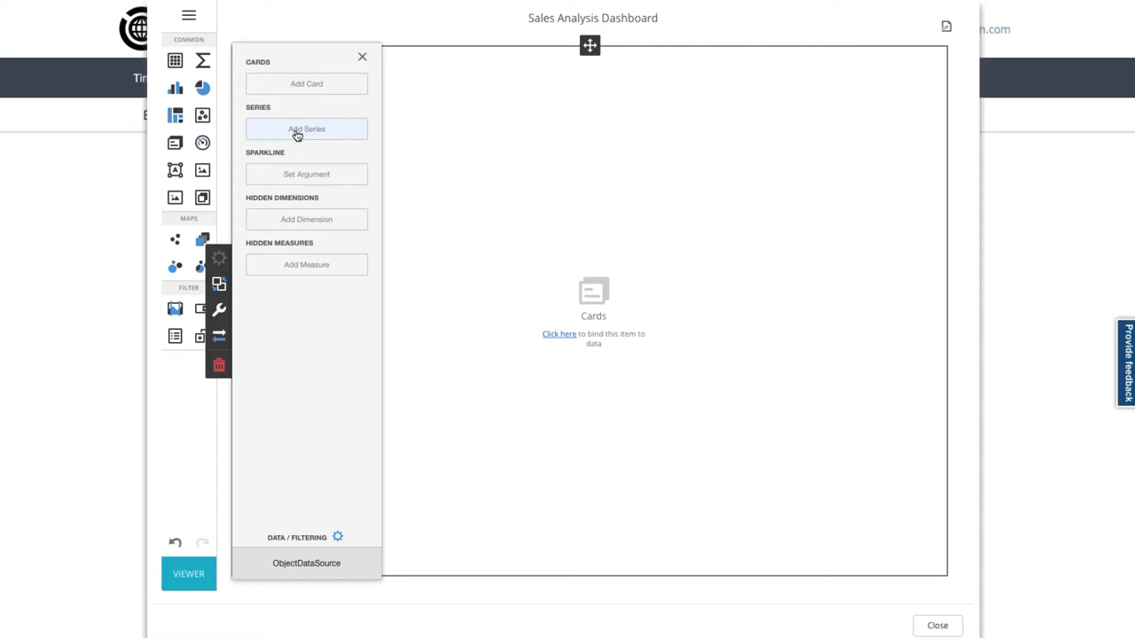
{"action": "left_click", "coordinate": [306, 129]}
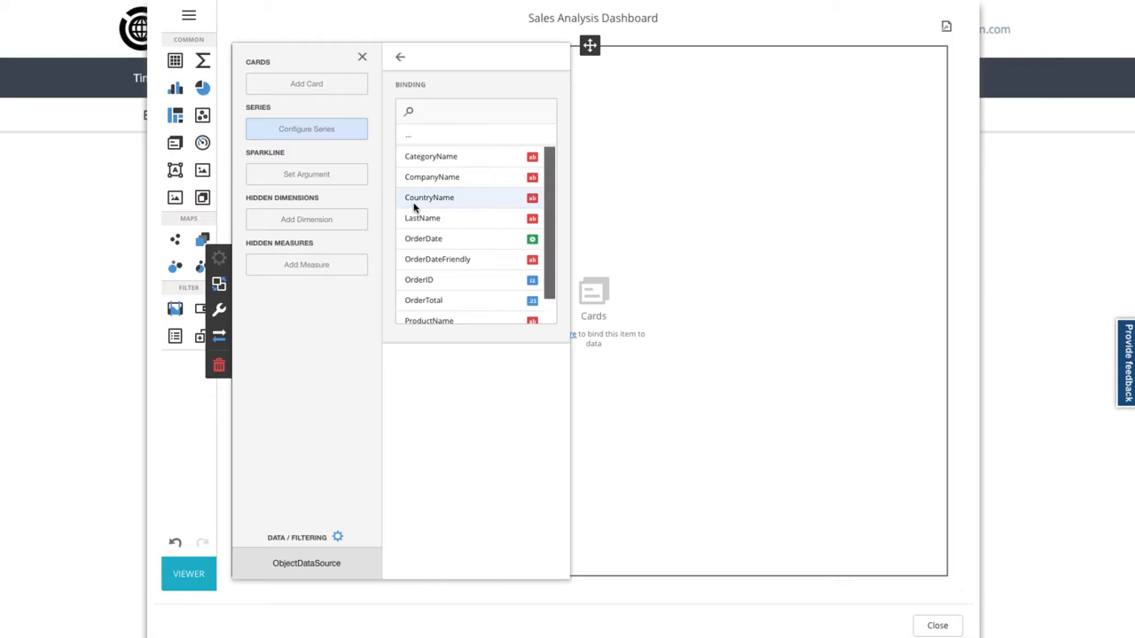
{"action": "left_click", "coordinate": [422, 218]}
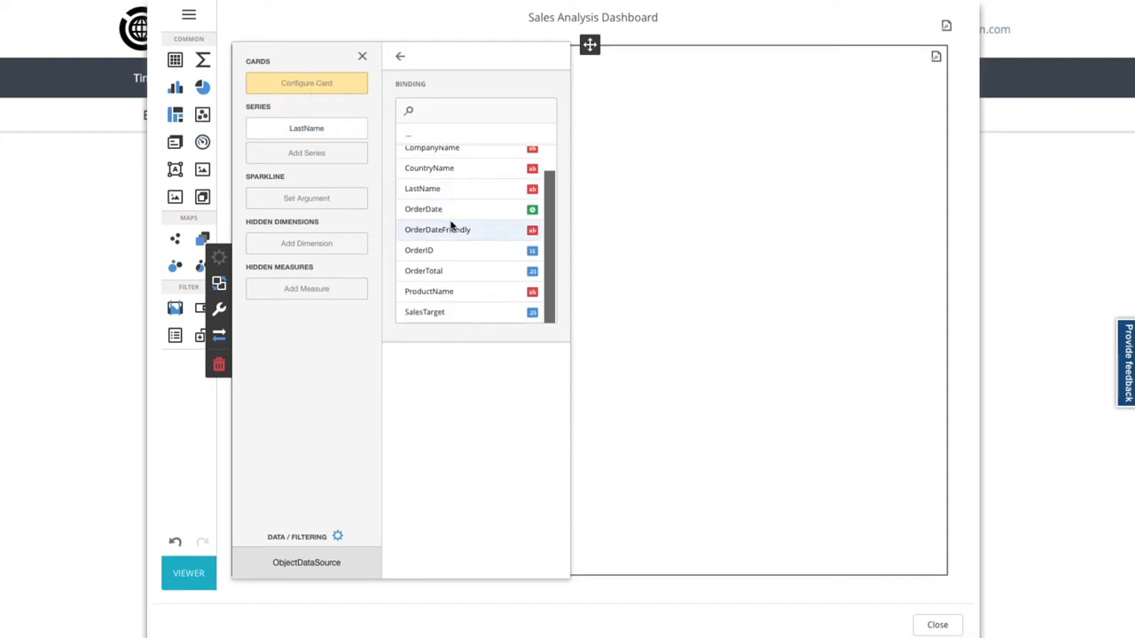
{"action": "left_click", "coordinate": [423, 270]}
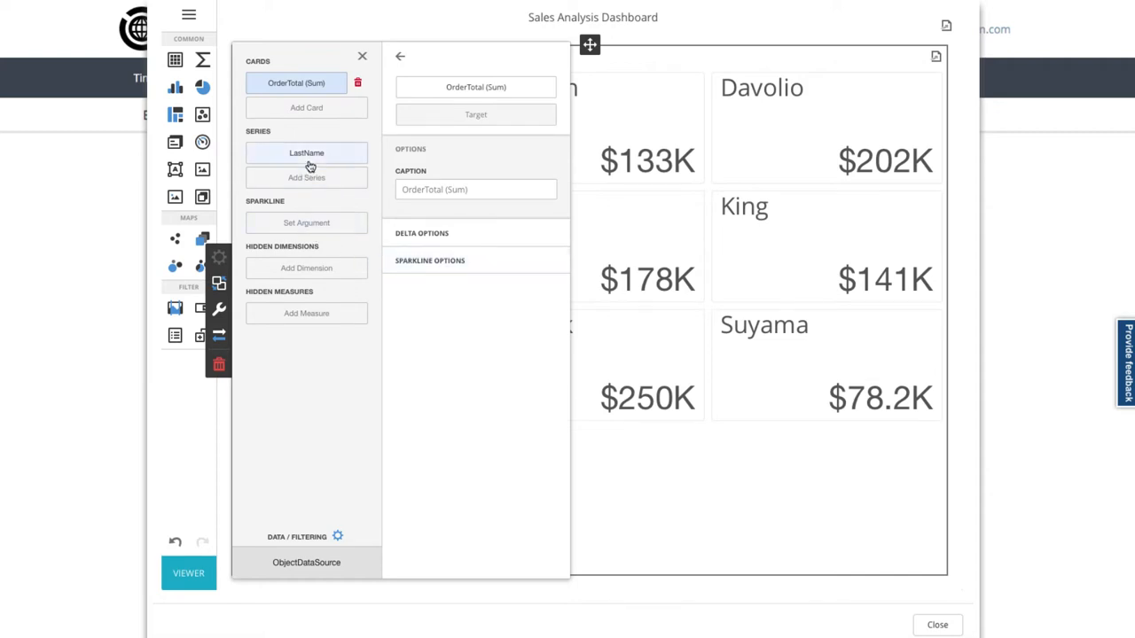
{"action": "left_click", "coordinate": [306, 153]}
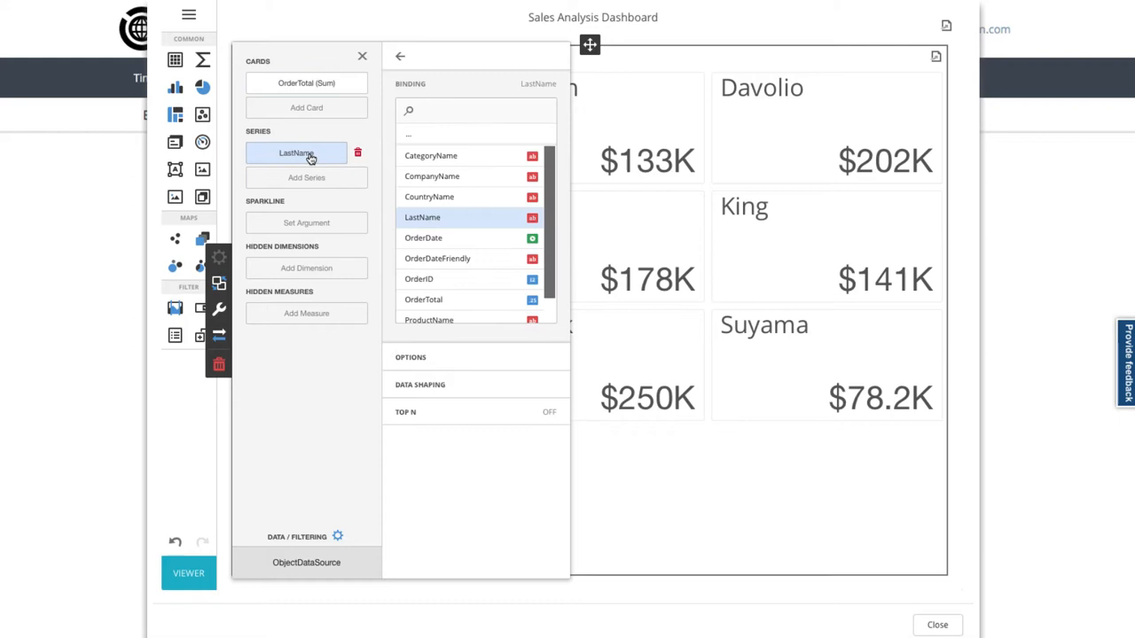
{"action": "mouse_move", "coordinate": [381, 310]}
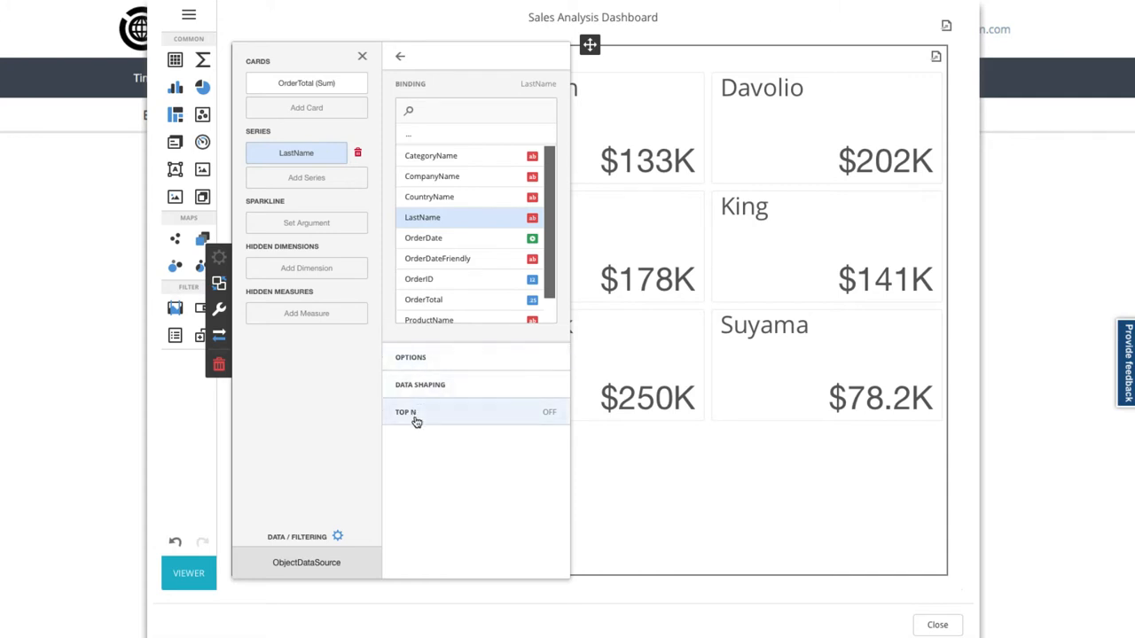
Enable Top N on the LastName series: top 5 by OrderTotal (Sum)
{"action": "left_click", "coordinate": [406, 411]}
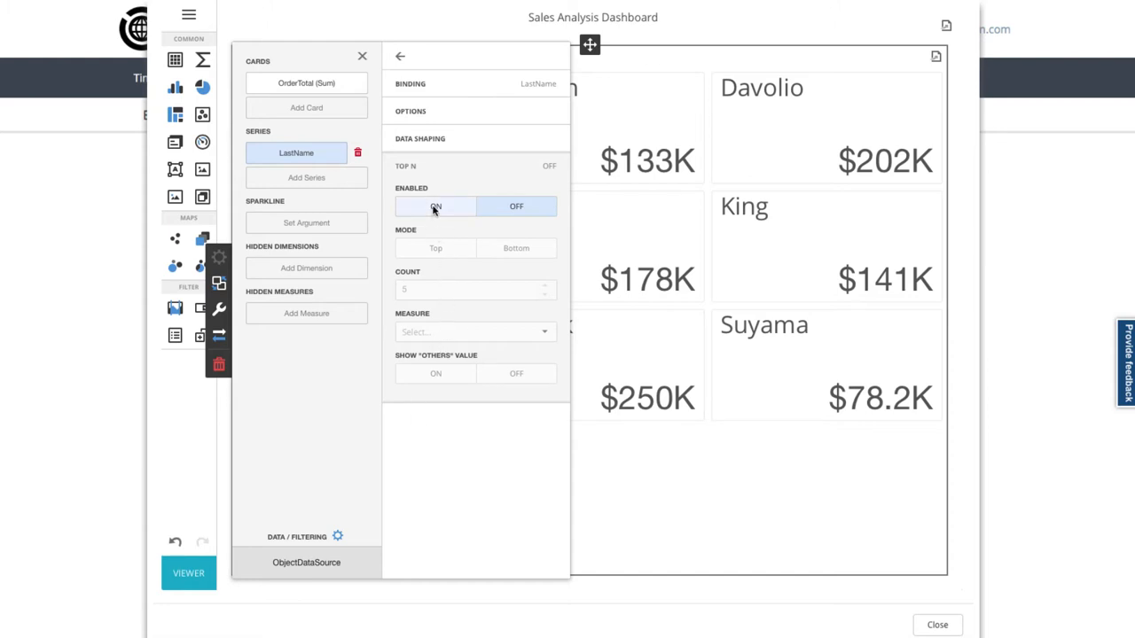
{"action": "left_click", "coordinate": [436, 206]}
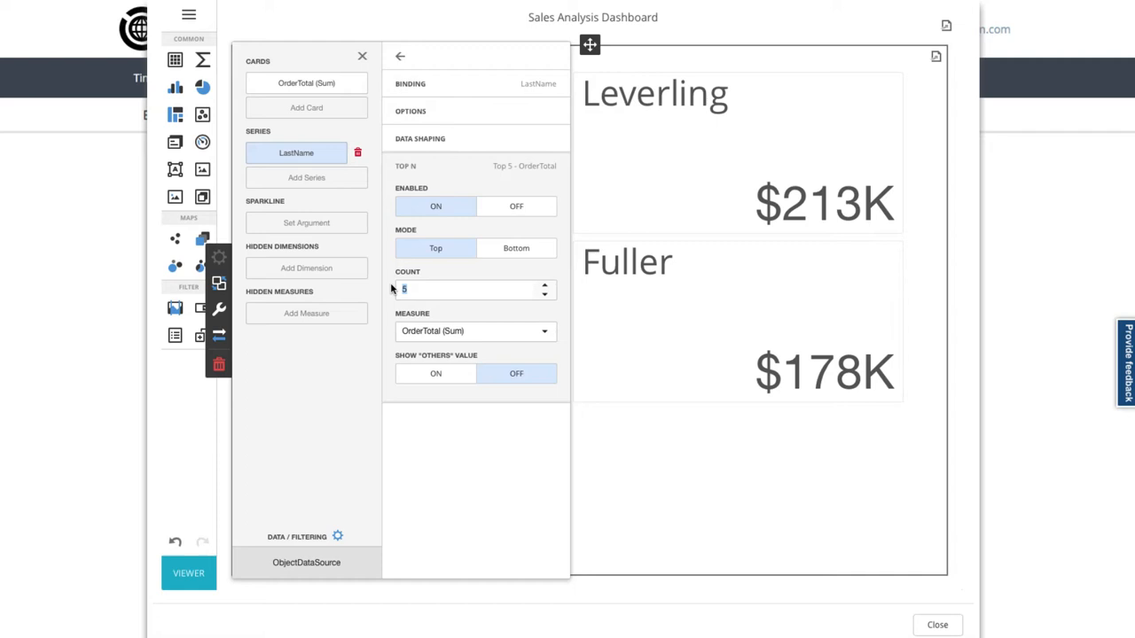
{"action": "mouse_move", "coordinate": [311, 246]}
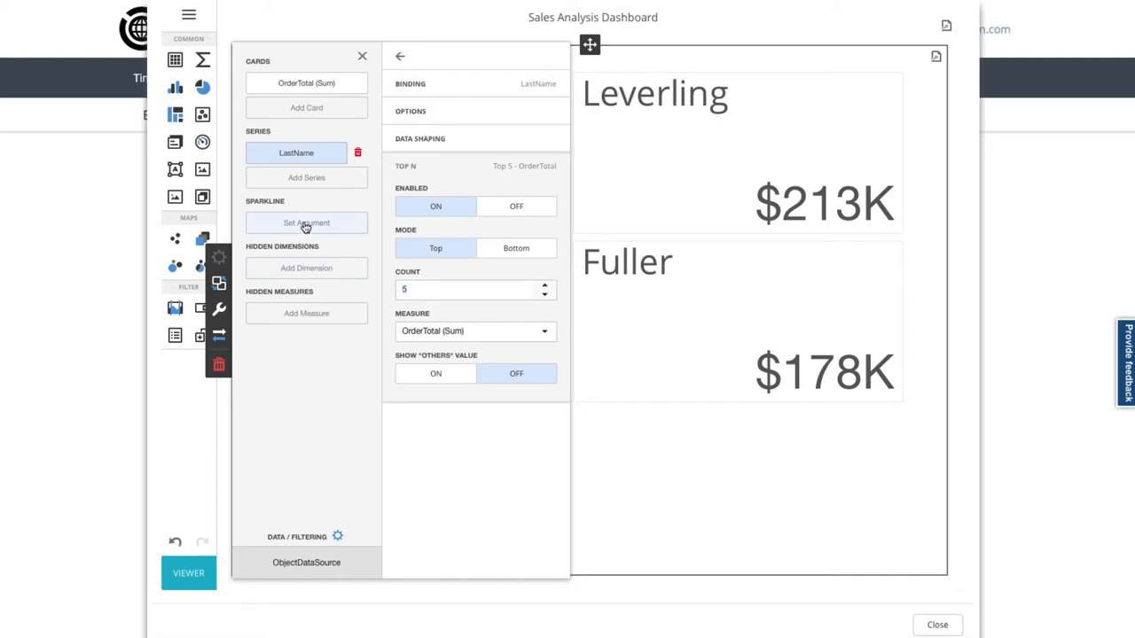
Set the card sparkline argument to OrderID
{"action": "left_click", "coordinate": [306, 223]}
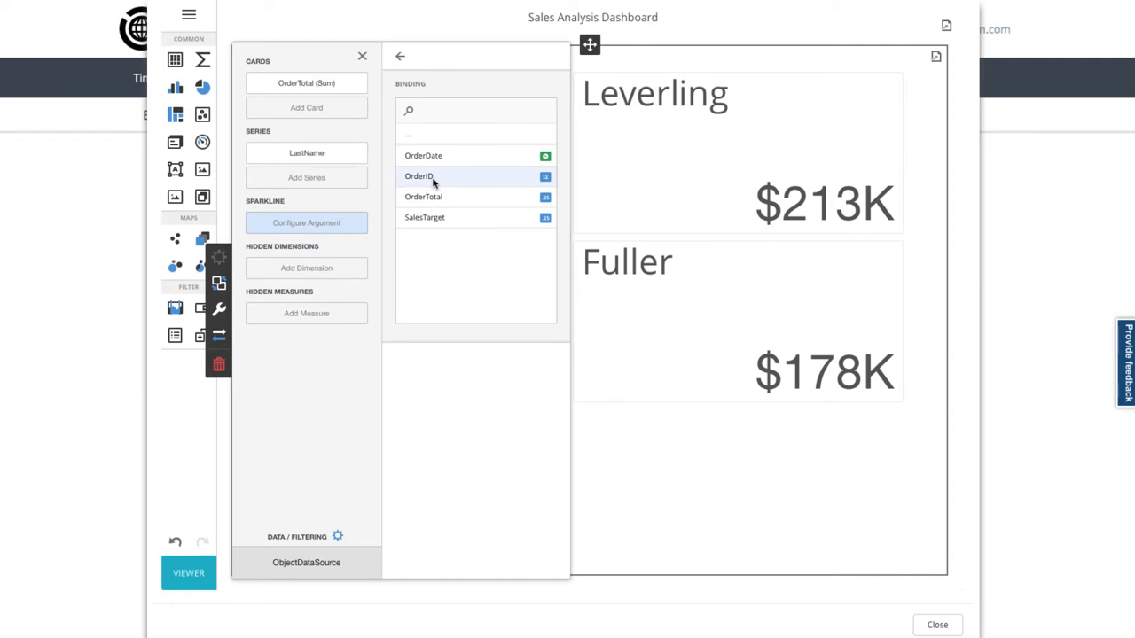
{"action": "left_click", "coordinate": [419, 176]}
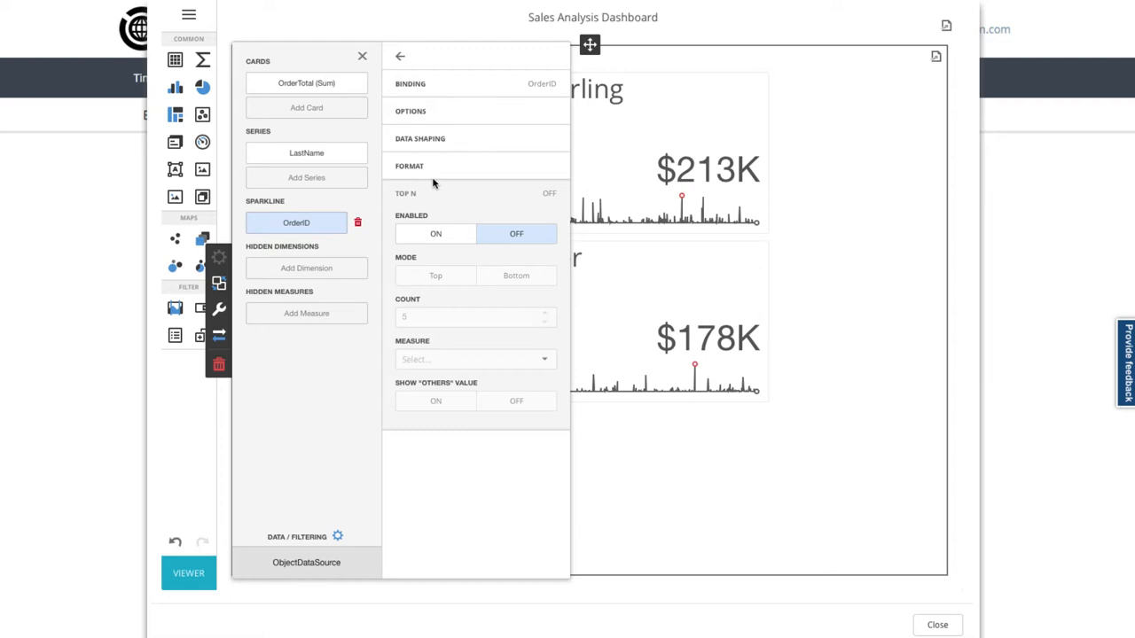
Turn off Show Caption in the cards item's options
{"action": "left_click", "coordinate": [420, 138]}
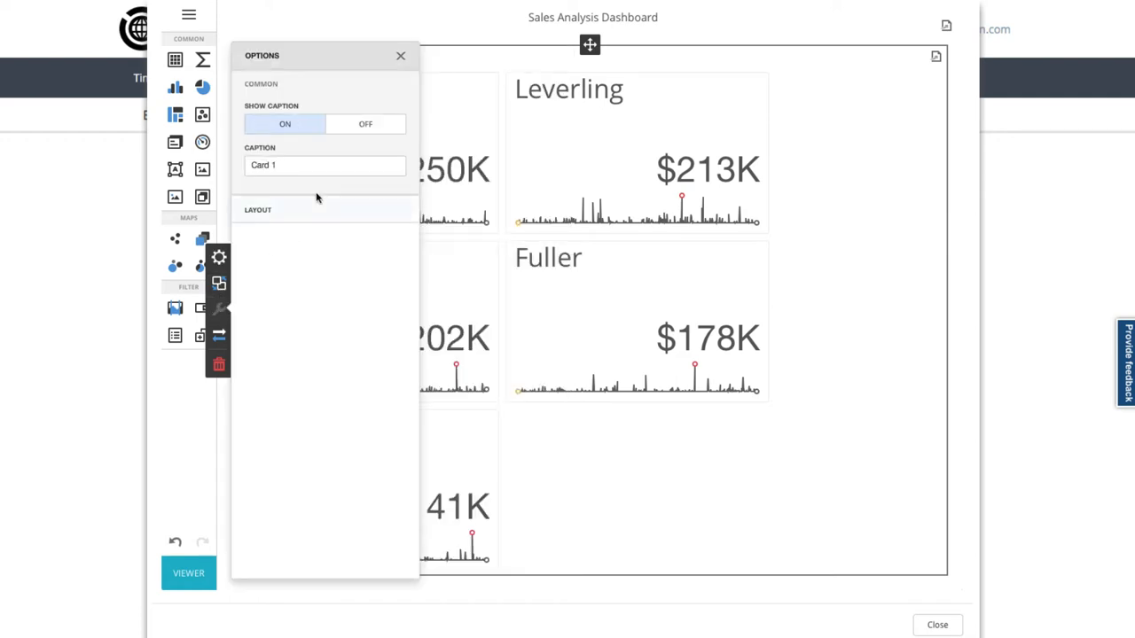
{"action": "mouse_move", "coordinate": [319, 196]}
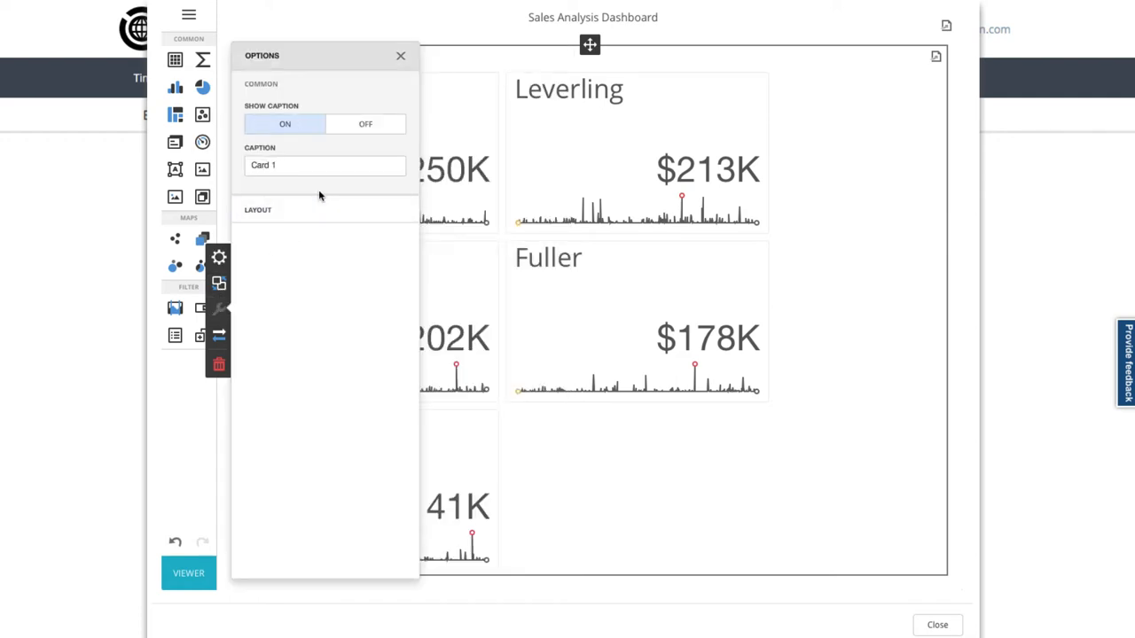
{"action": "left_click", "coordinate": [366, 123]}
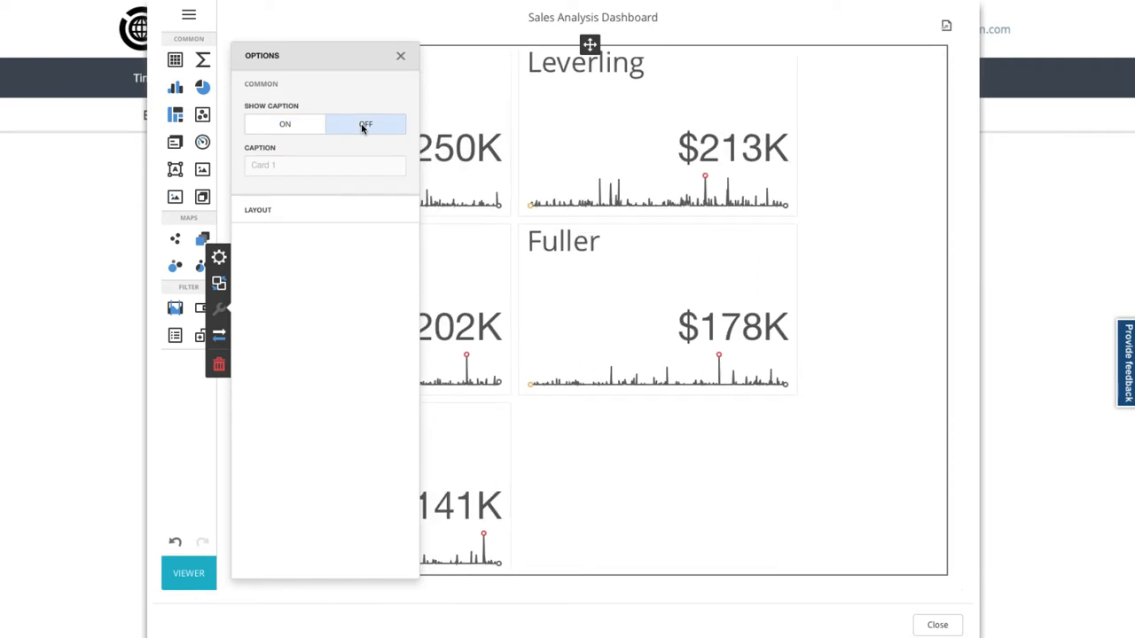
{"action": "left_click", "coordinate": [284, 124]}
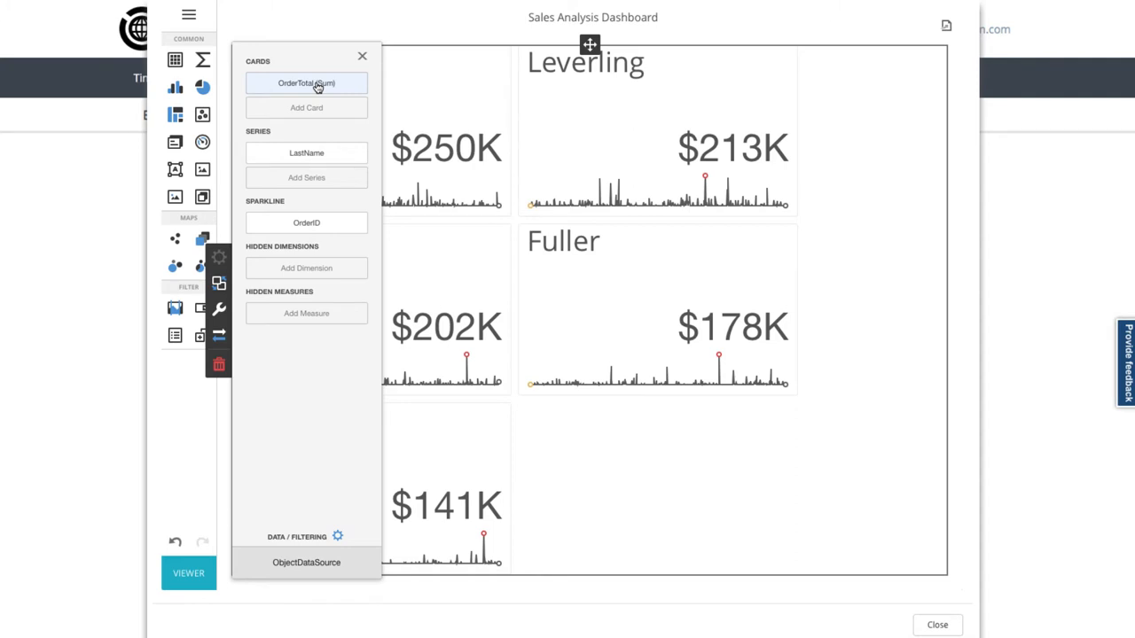
Set the SalesTarget summary type to Max in the OrderTotal card settings
{"action": "left_click", "coordinate": [306, 82]}
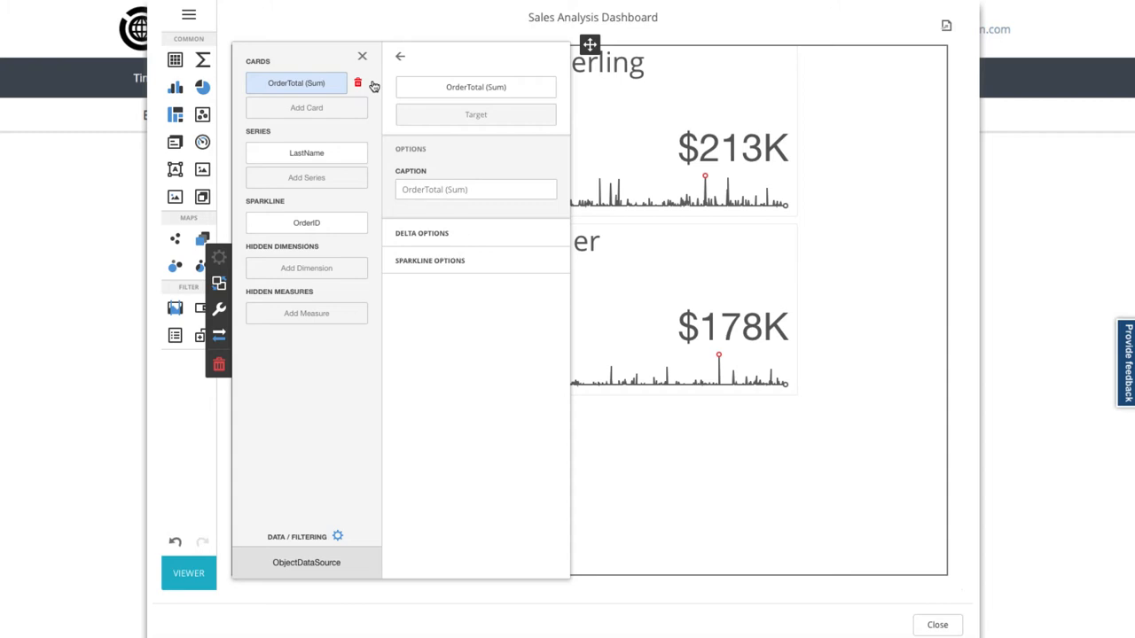
{"action": "mouse_move", "coordinate": [410, 86]}
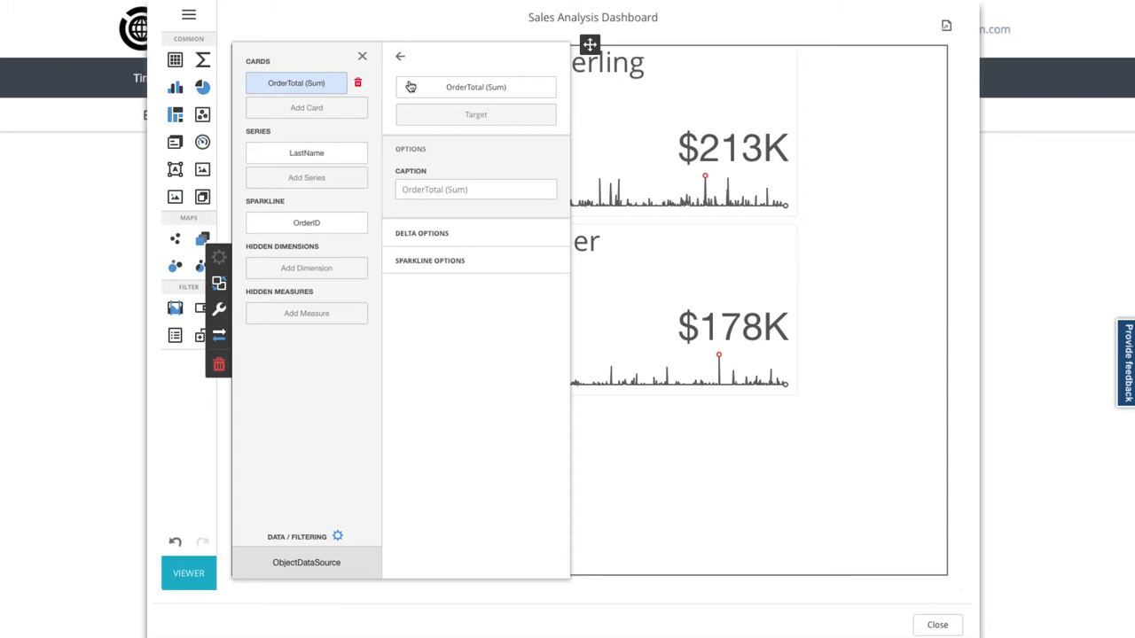
{"action": "left_click", "coordinate": [475, 113]}
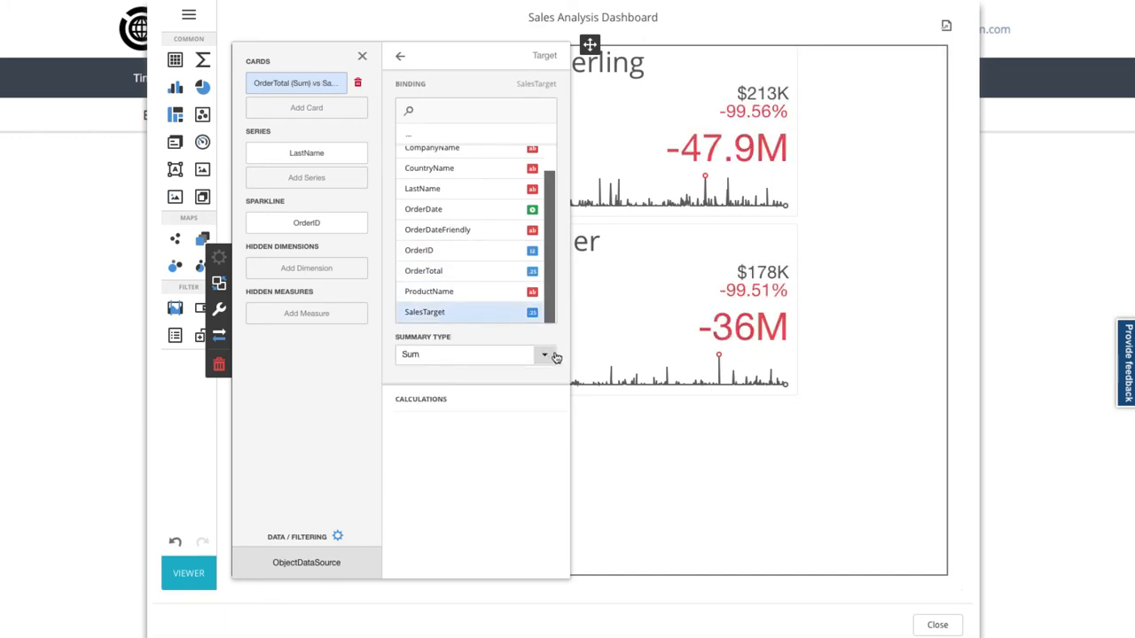
{"action": "left_click", "coordinate": [544, 355]}
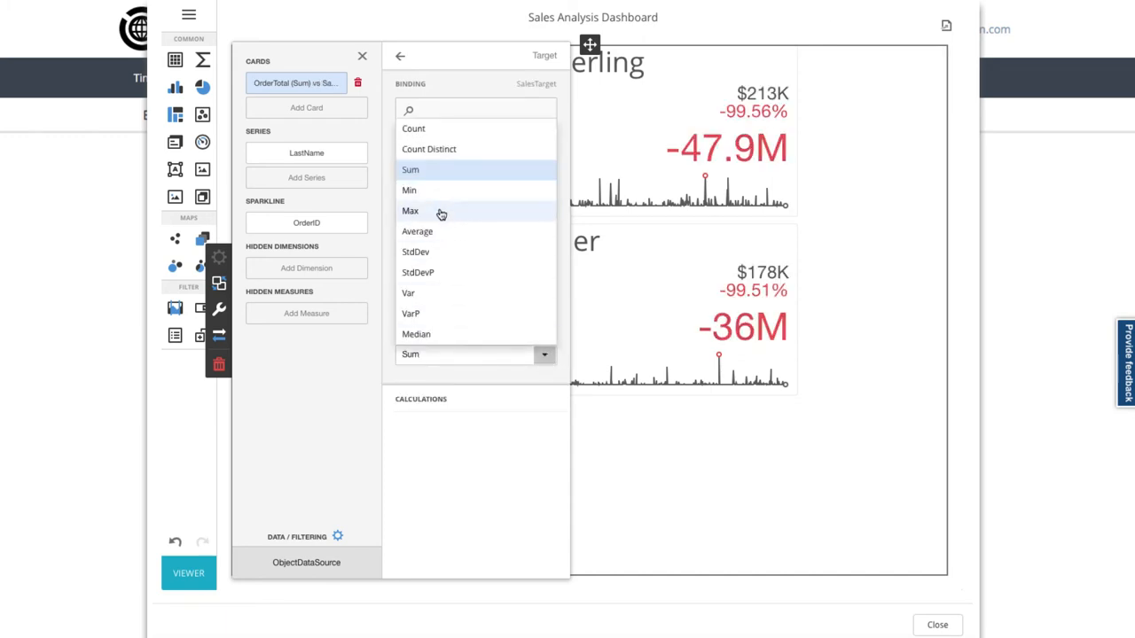
{"action": "left_click", "coordinate": [410, 210]}
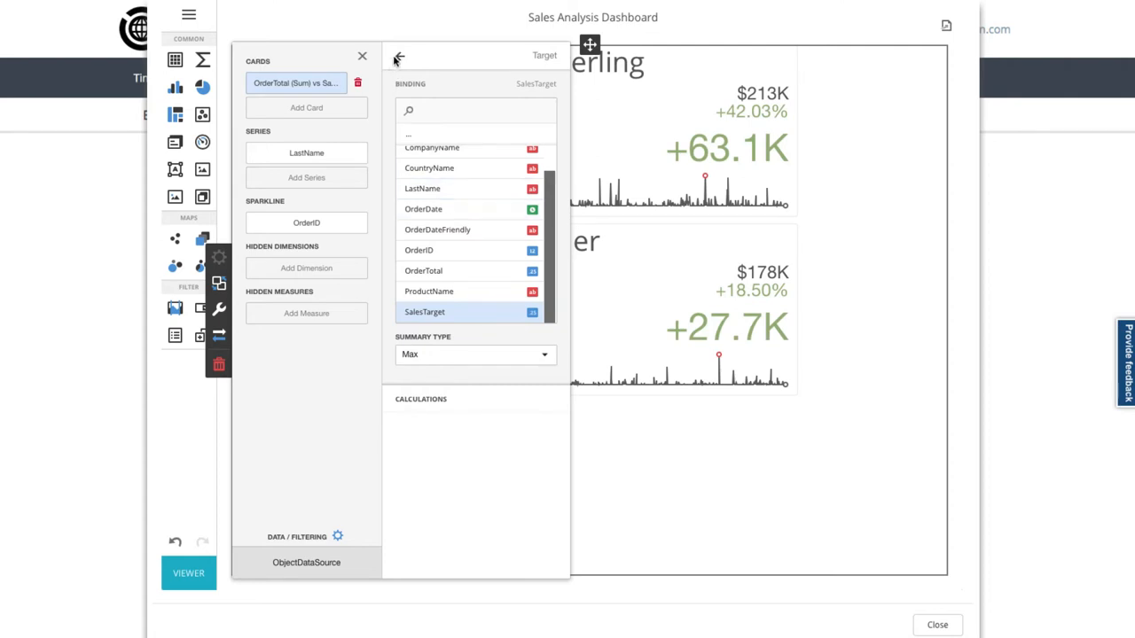
{"action": "left_click", "coordinate": [399, 59]}
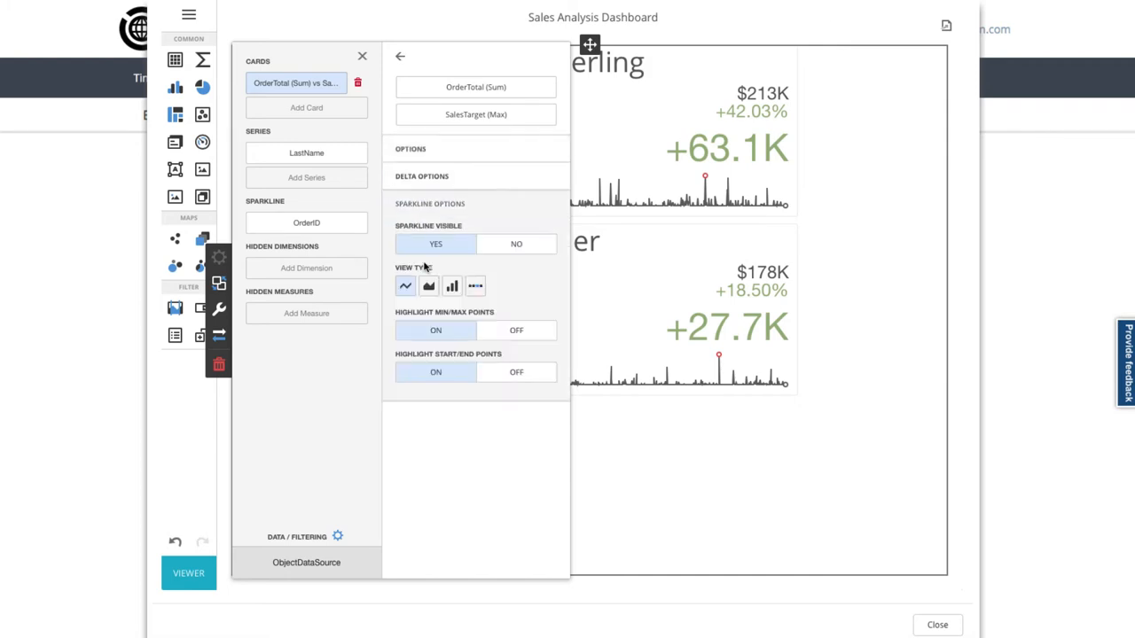
Preview area, win-loss and bar sparkline views, then settle on line sparklines
{"action": "left_click", "coordinate": [428, 285]}
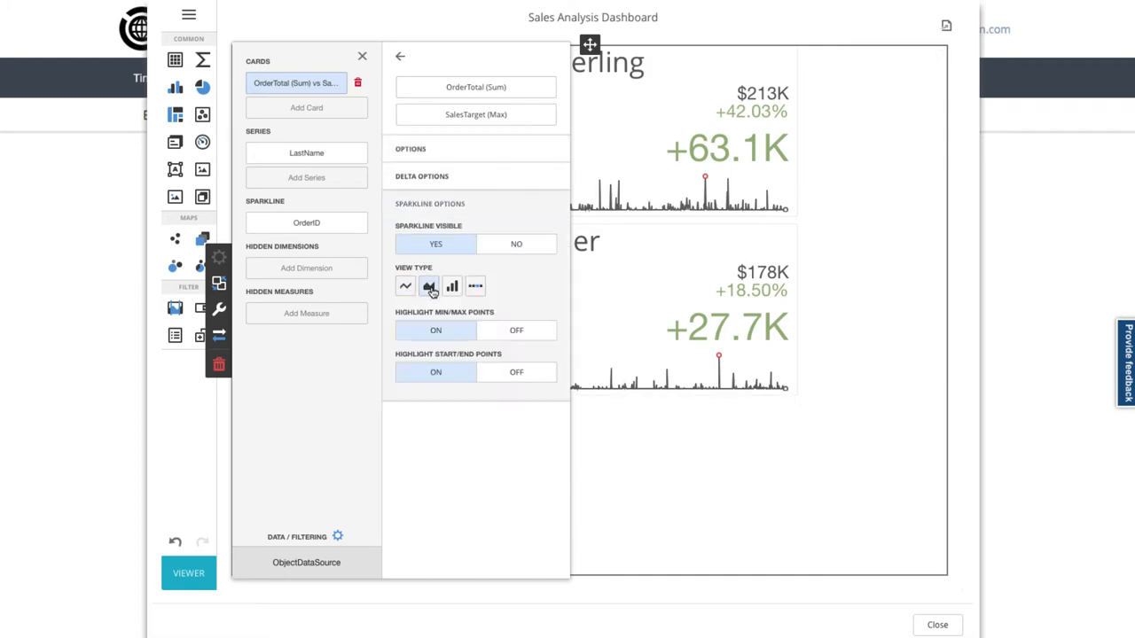
{"action": "left_click", "coordinate": [475, 285]}
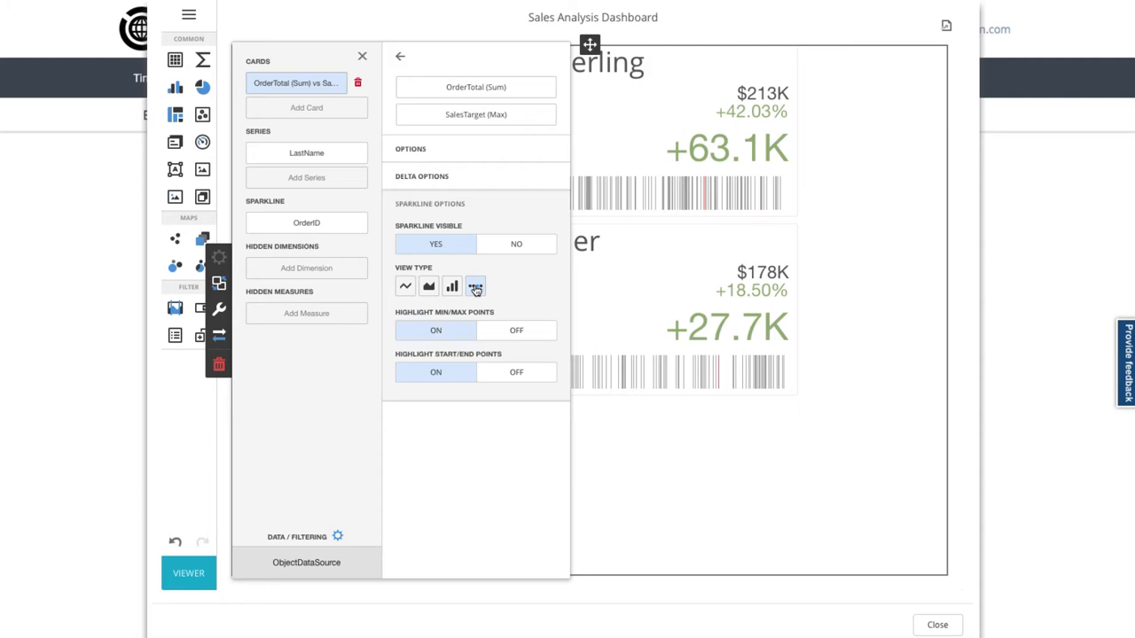
{"action": "left_click", "coordinate": [451, 286]}
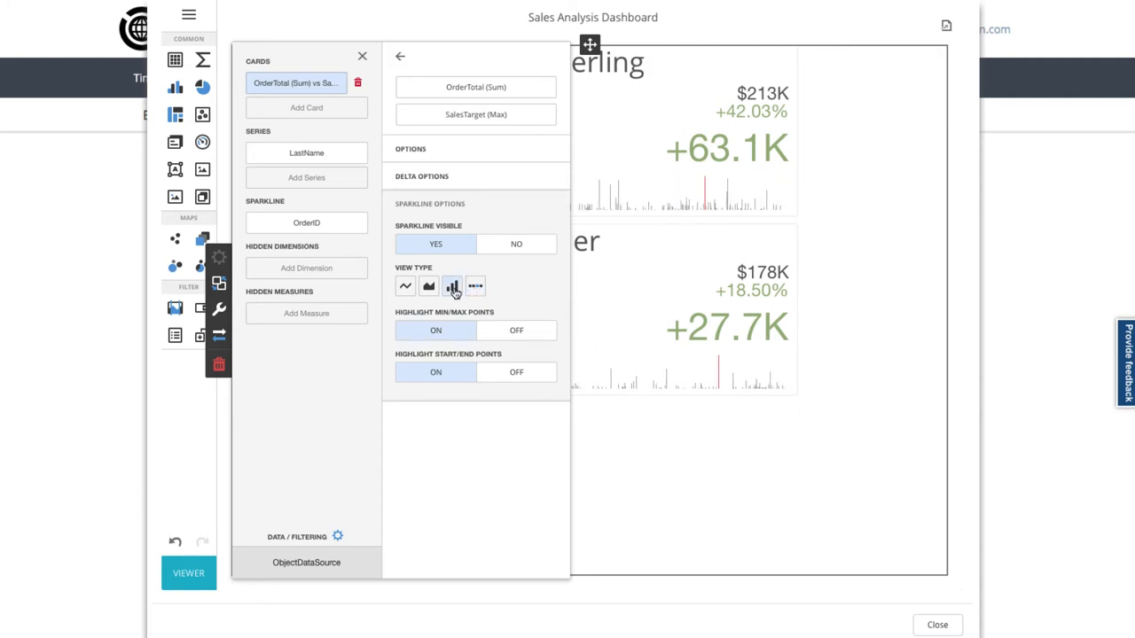
{"action": "left_click", "coordinate": [405, 286]}
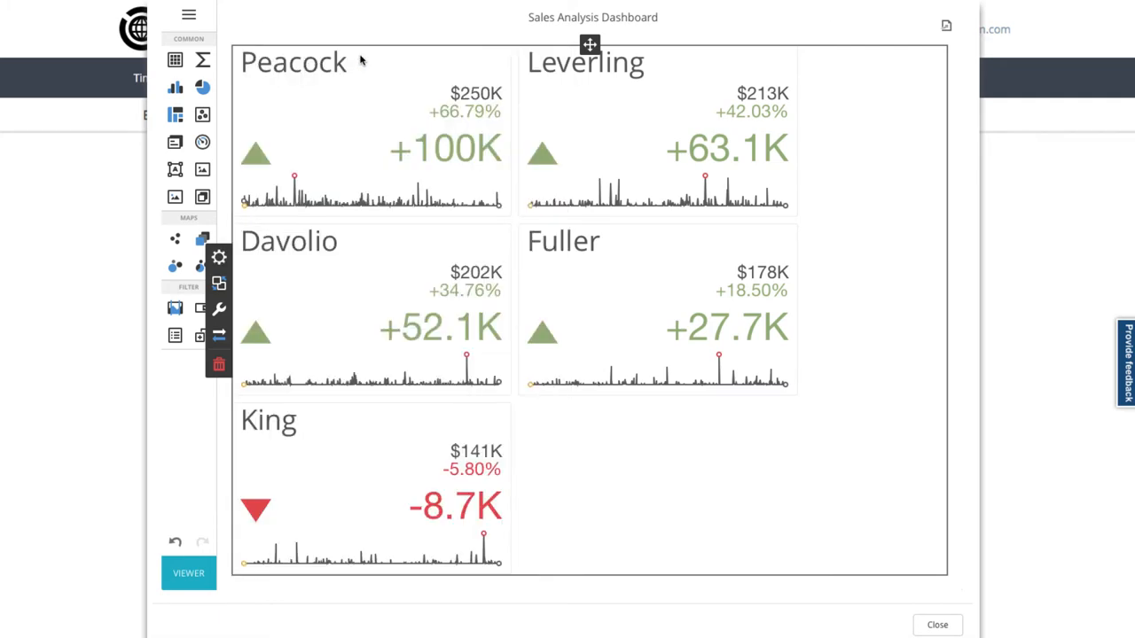
{"action": "mouse_move", "coordinate": [359, 61]}
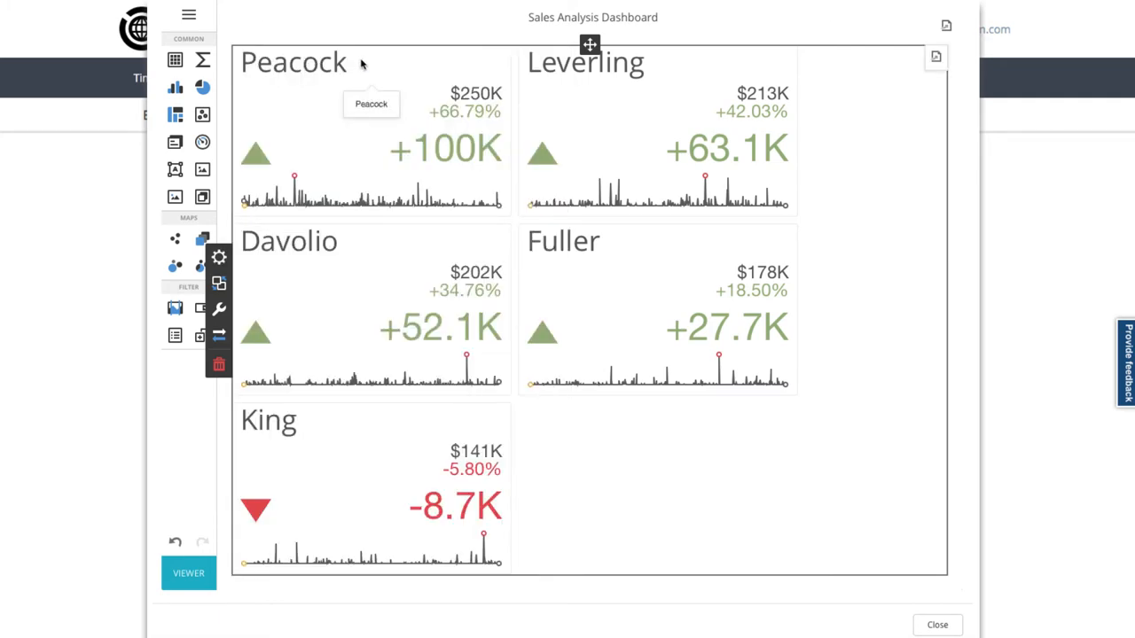
{"action": "mouse_move", "coordinate": [247, 117]}
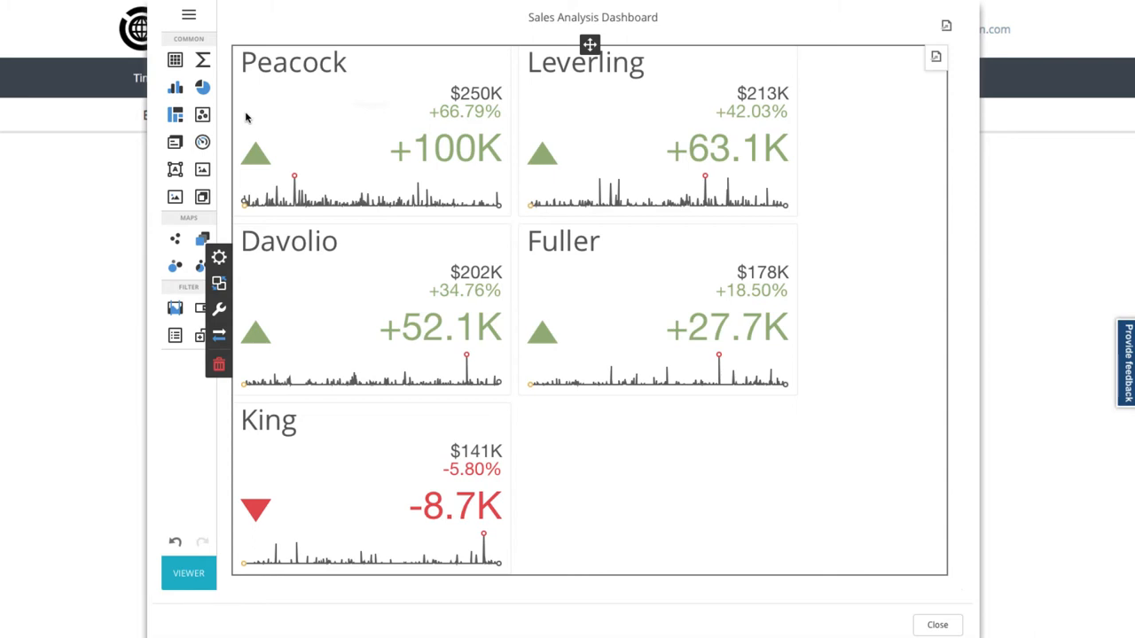
{"action": "mouse_move", "coordinate": [203, 87]}
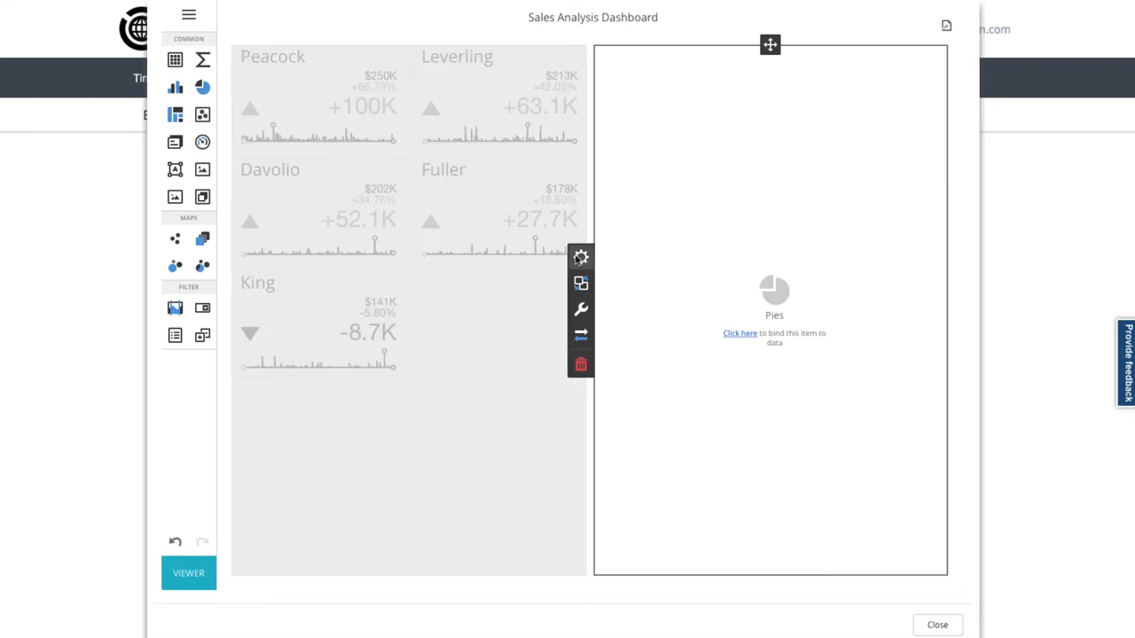
Bind the pie to CategoryName and ProductName with OrderTotal values, and enable drill-down
{"action": "left_click", "coordinate": [581, 257]}
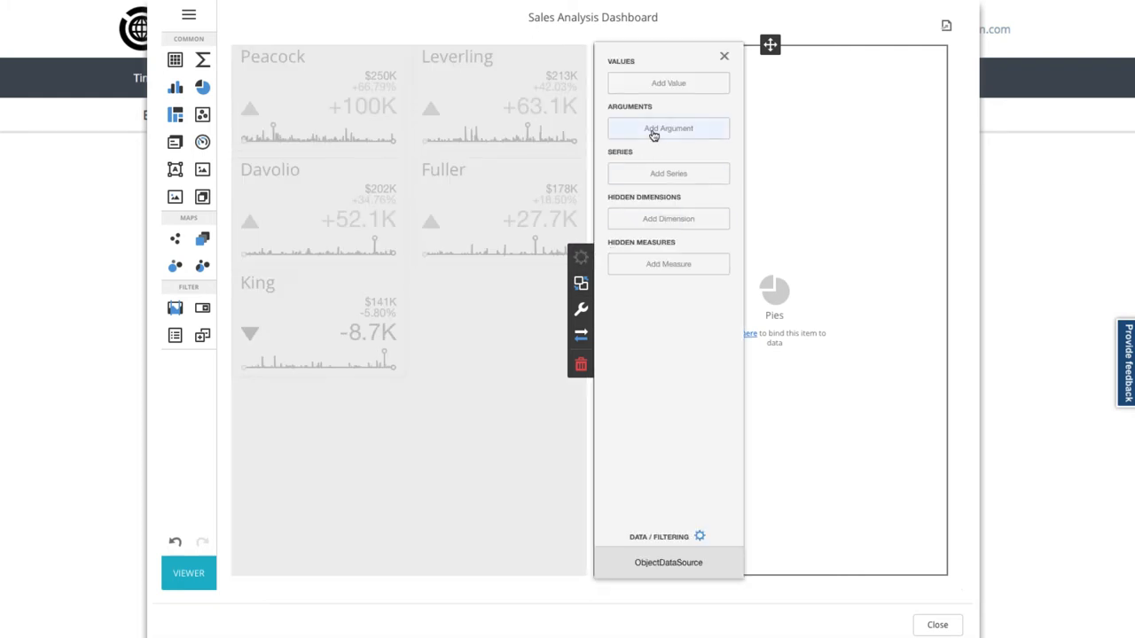
{"action": "left_click", "coordinate": [668, 128]}
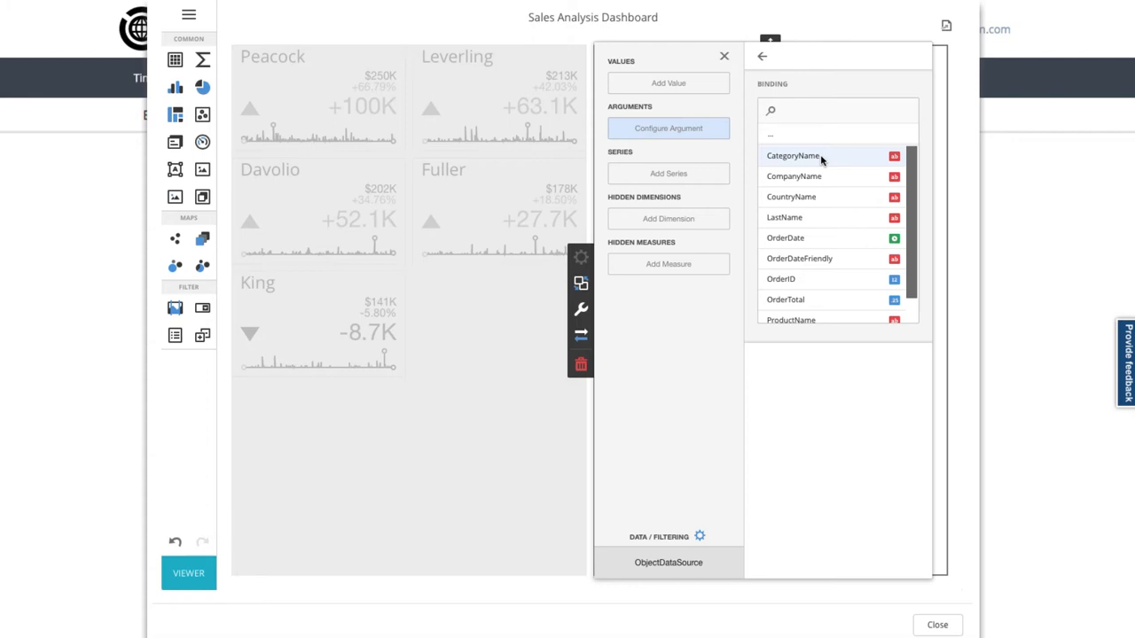
{"action": "left_click", "coordinate": [792, 155]}
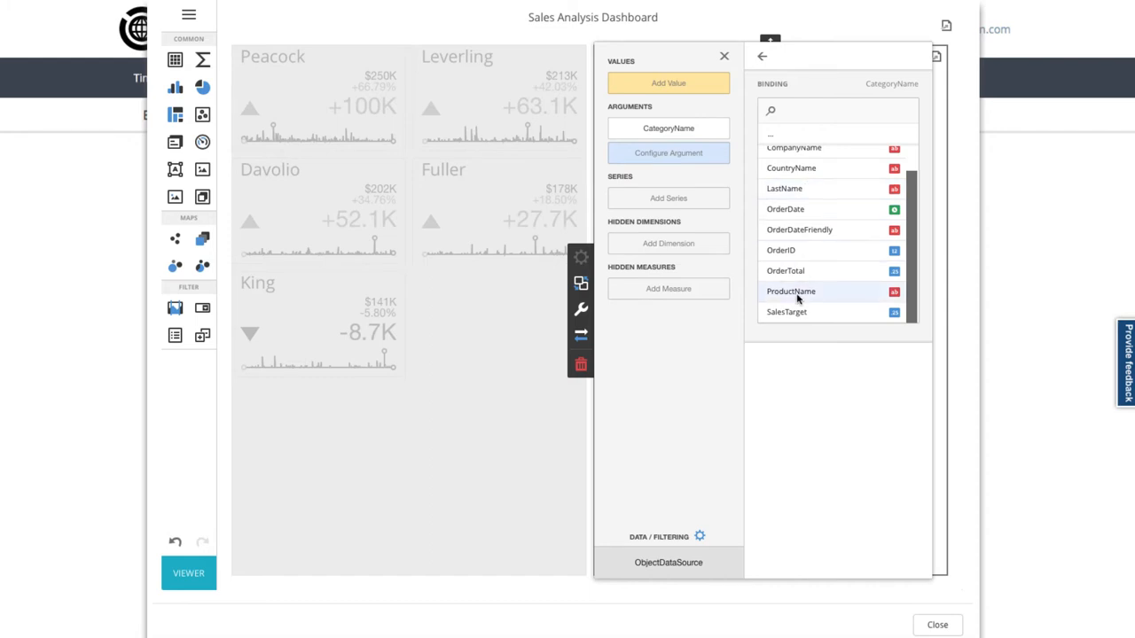
{"action": "left_click", "coordinate": [790, 290]}
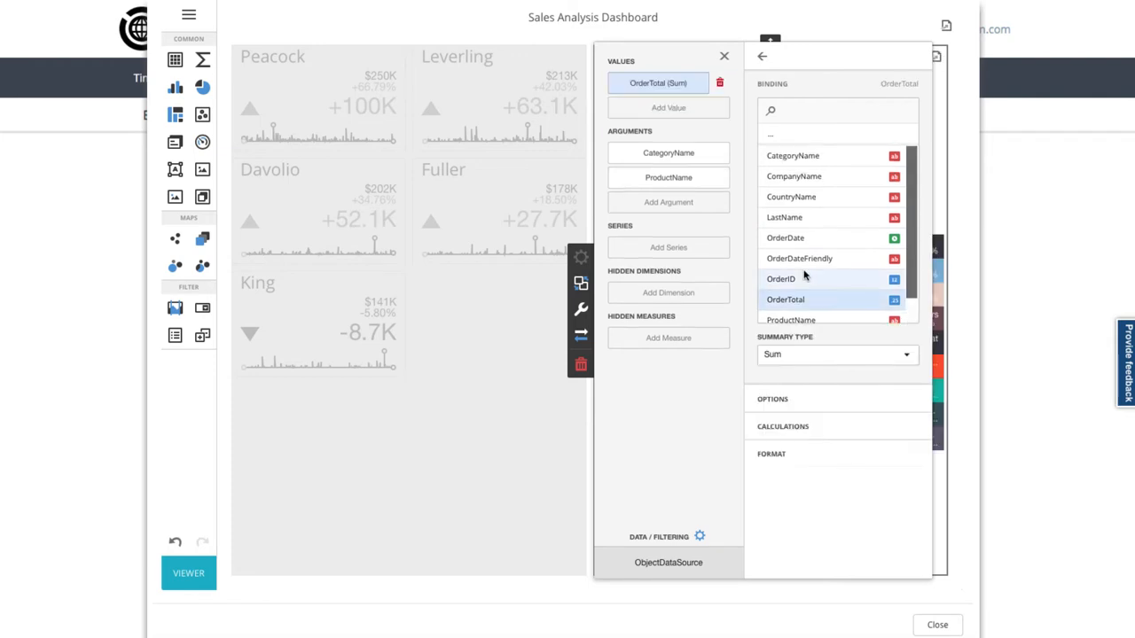
{"action": "left_click", "coordinate": [761, 56]}
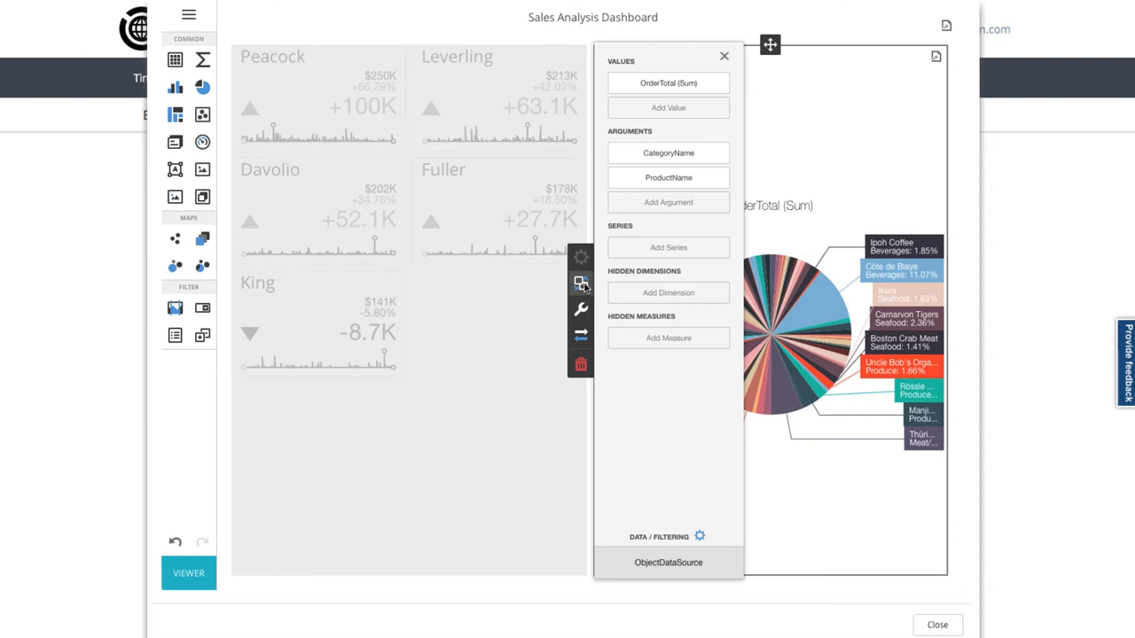
{"action": "left_click", "coordinate": [580, 282]}
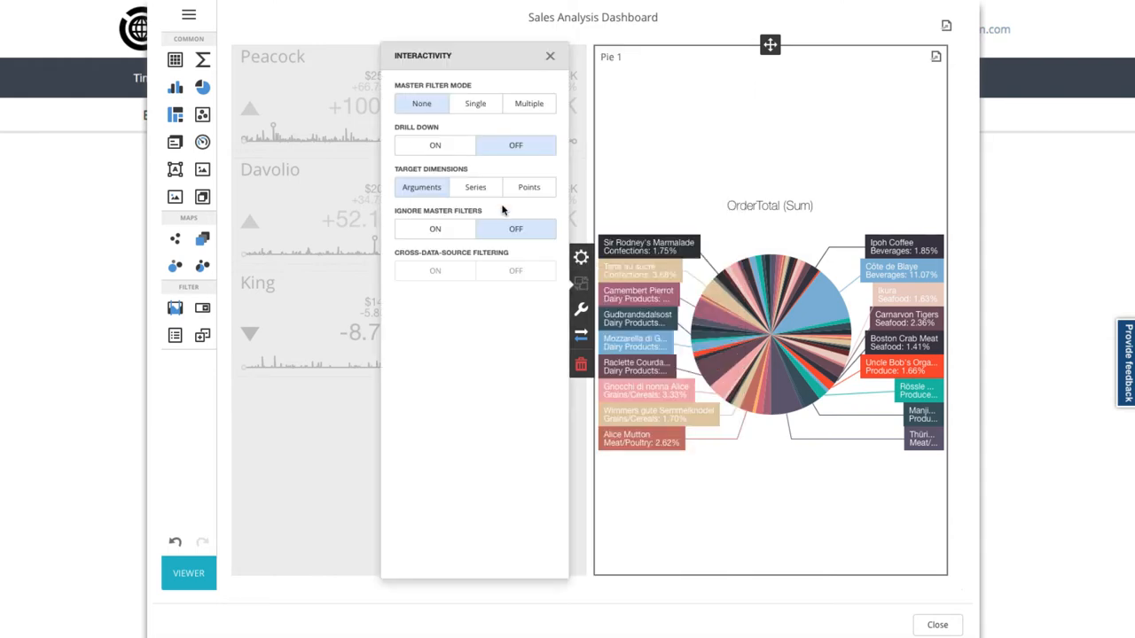
{"action": "left_click", "coordinate": [435, 145]}
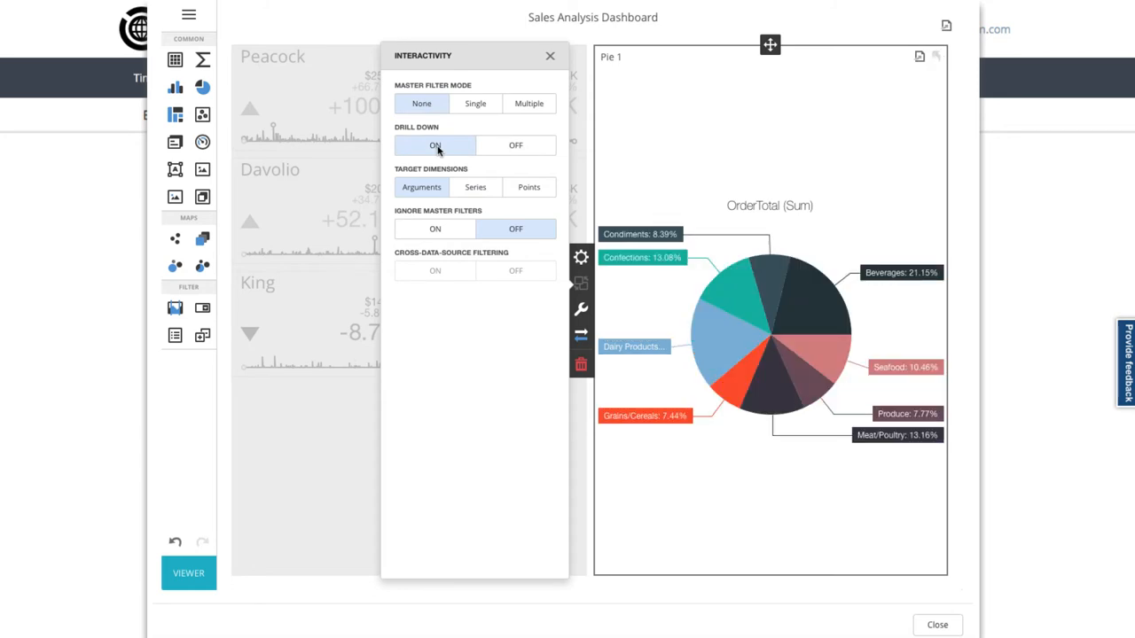
{"action": "mouse_move", "coordinate": [438, 165]}
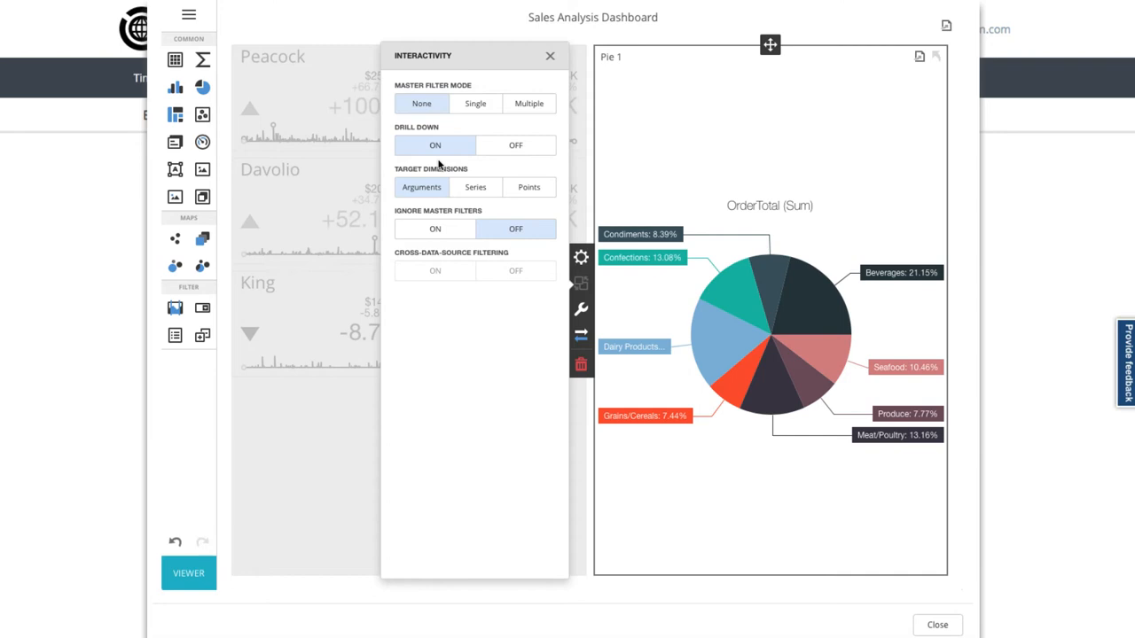
{"action": "mouse_move", "coordinate": [497, 249]}
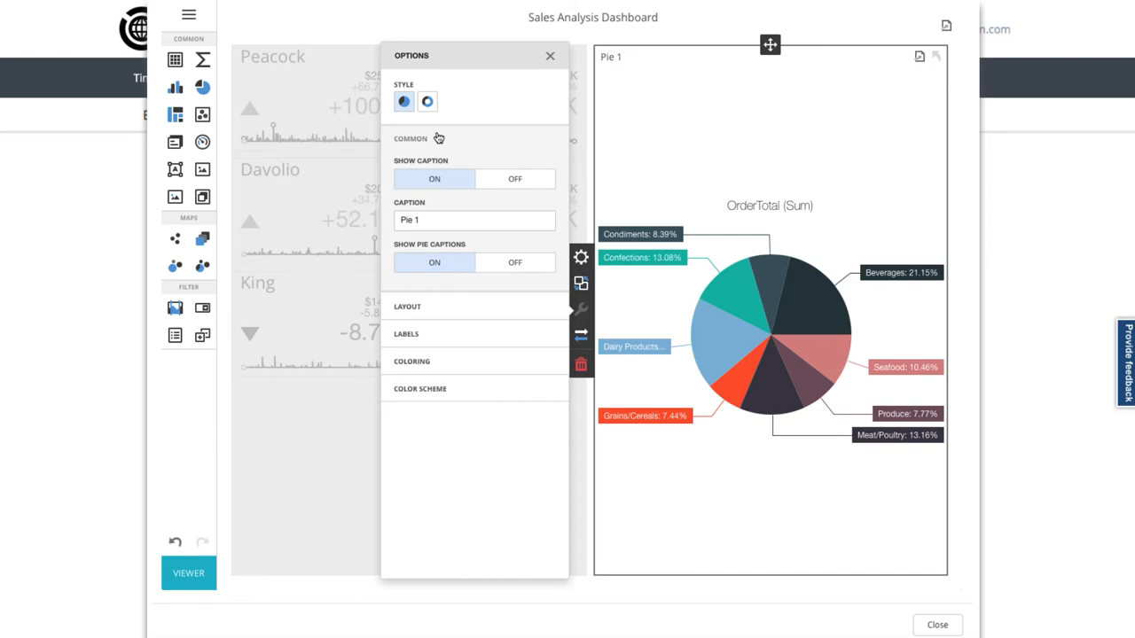
Switch the pie to donut style and turn off Show Caption and Show Pie Captions
{"action": "left_click", "coordinate": [427, 101]}
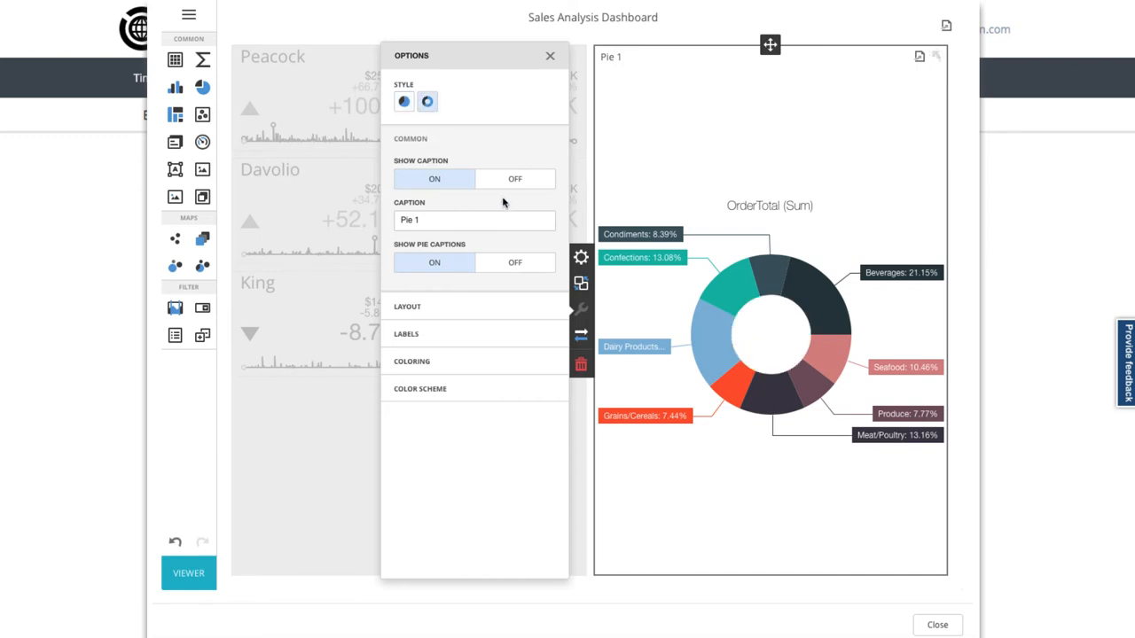
{"action": "left_click", "coordinate": [514, 178]}
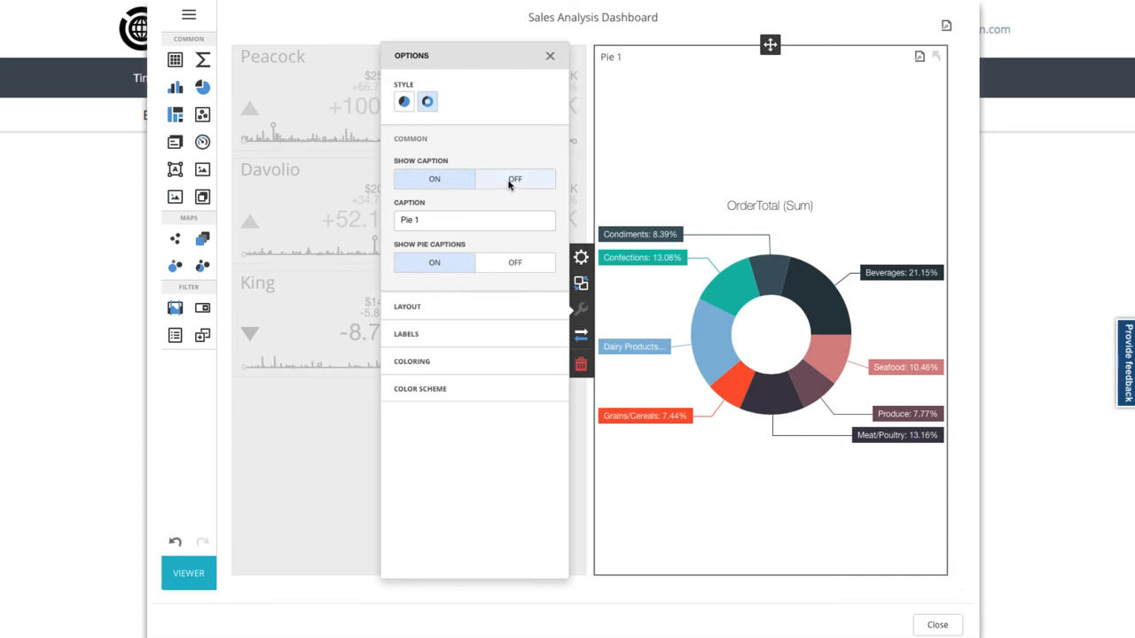
{"action": "left_click", "coordinate": [515, 178]}
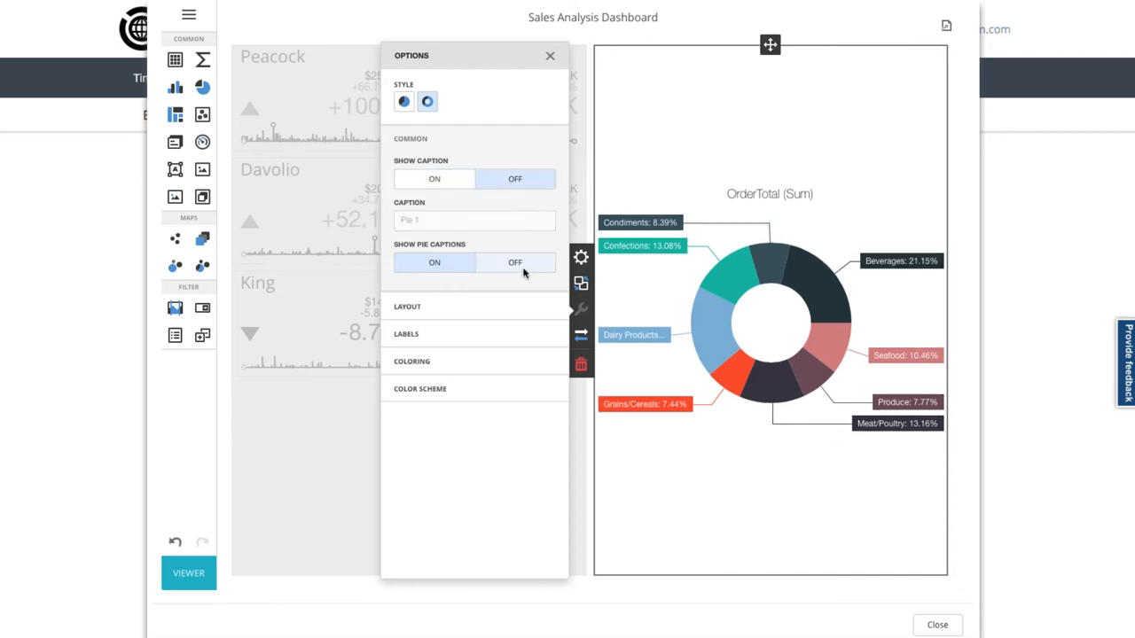
{"action": "left_click", "coordinate": [516, 262]}
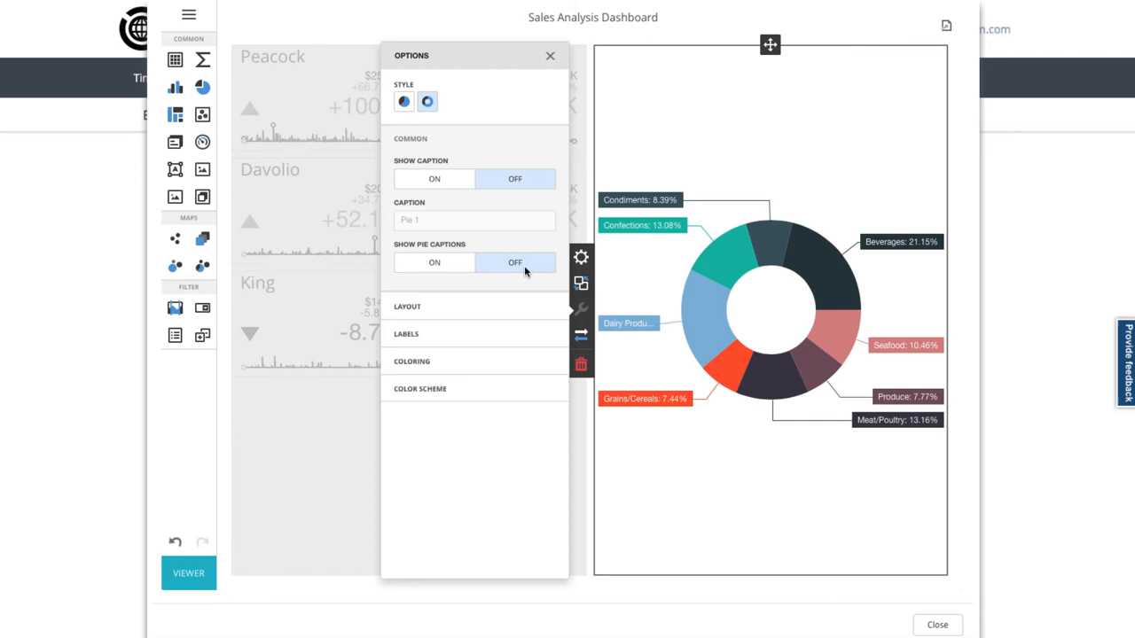
{"action": "mouse_move", "coordinate": [551, 56]}
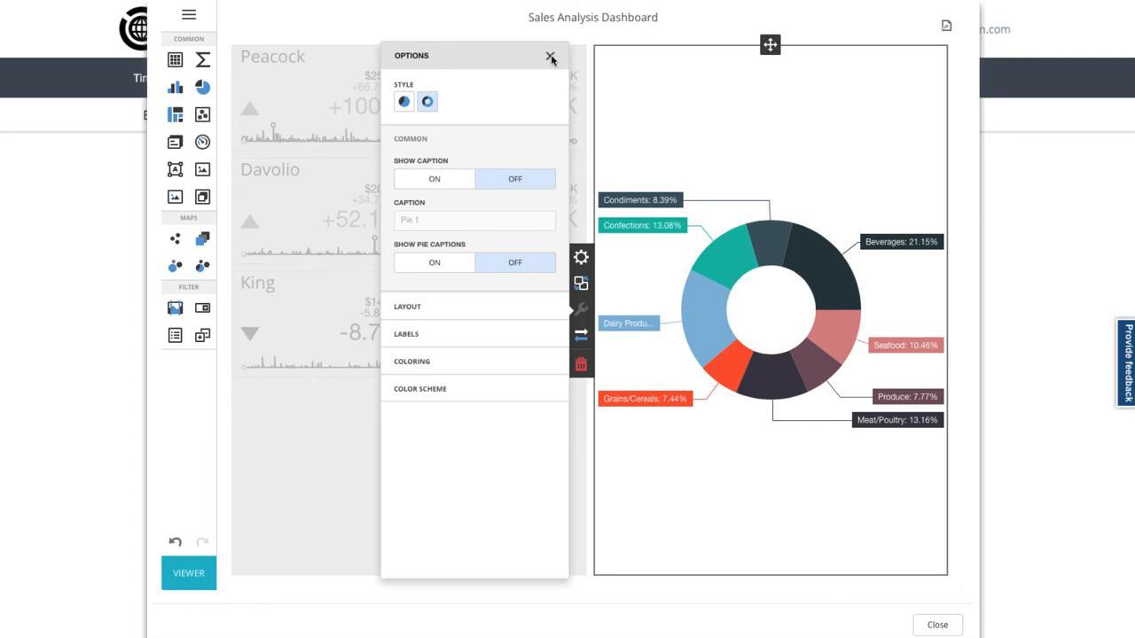
{"action": "left_click", "coordinate": [550, 56]}
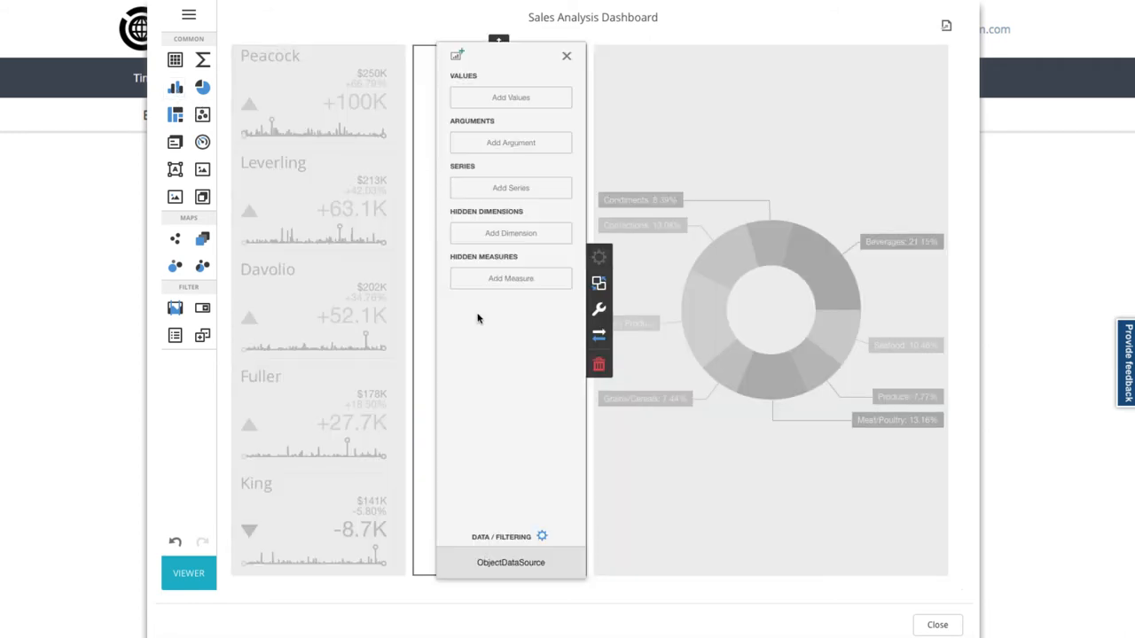
Build an area chart of OrderTotal over OrderDateFriendly
{"action": "left_click", "coordinate": [510, 142]}
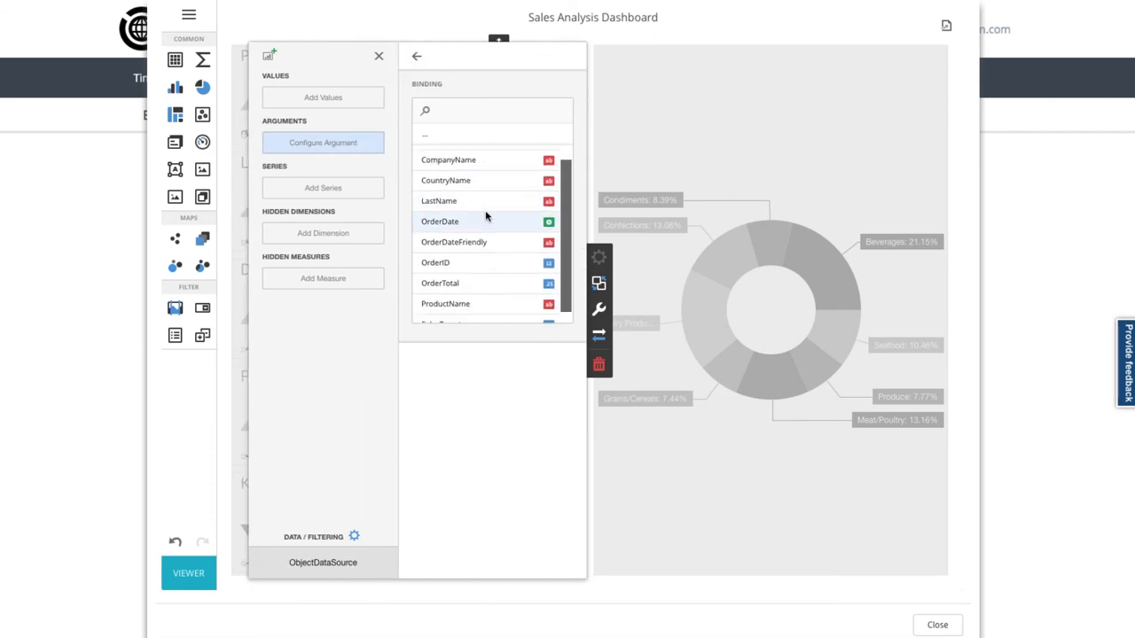
{"action": "left_click", "coordinate": [453, 242]}
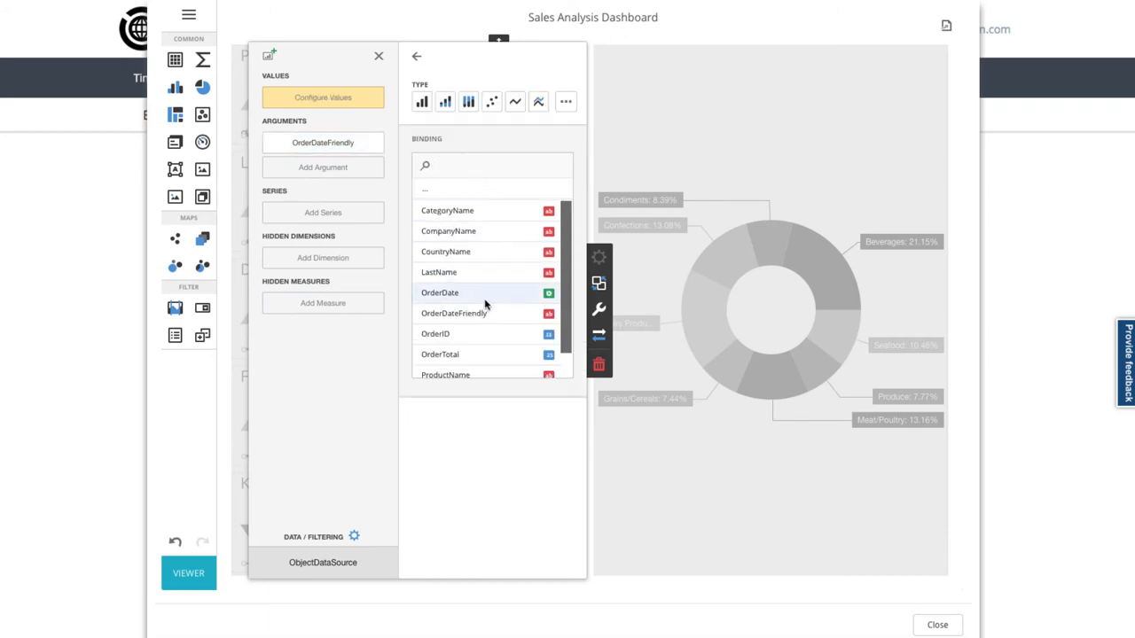
{"action": "left_click", "coordinate": [440, 354]}
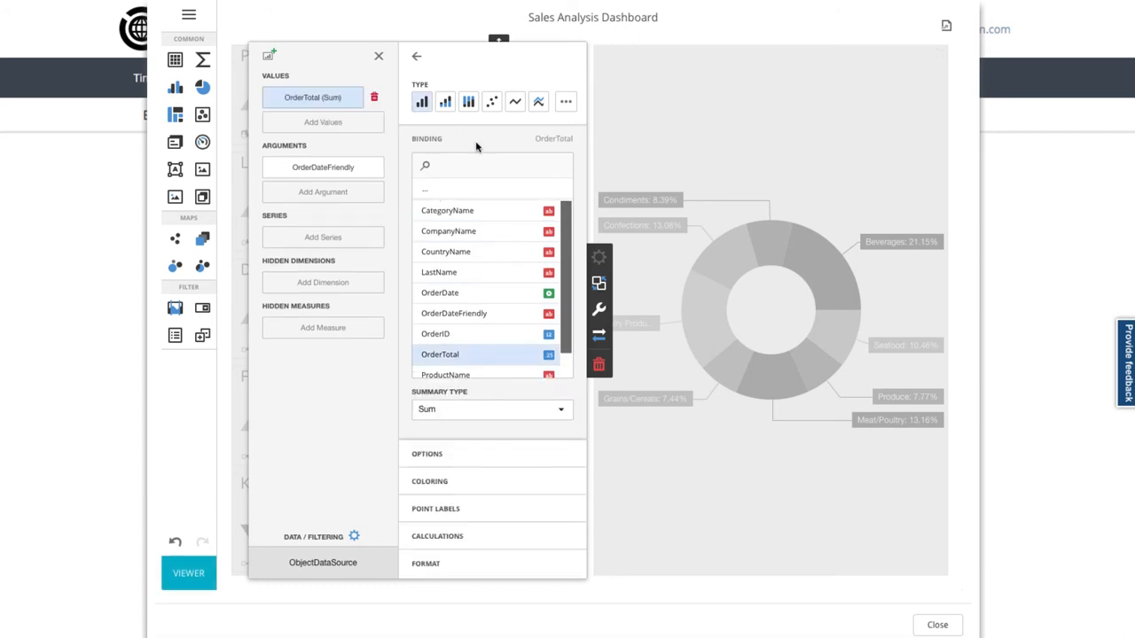
{"action": "left_click", "coordinate": [565, 102]}
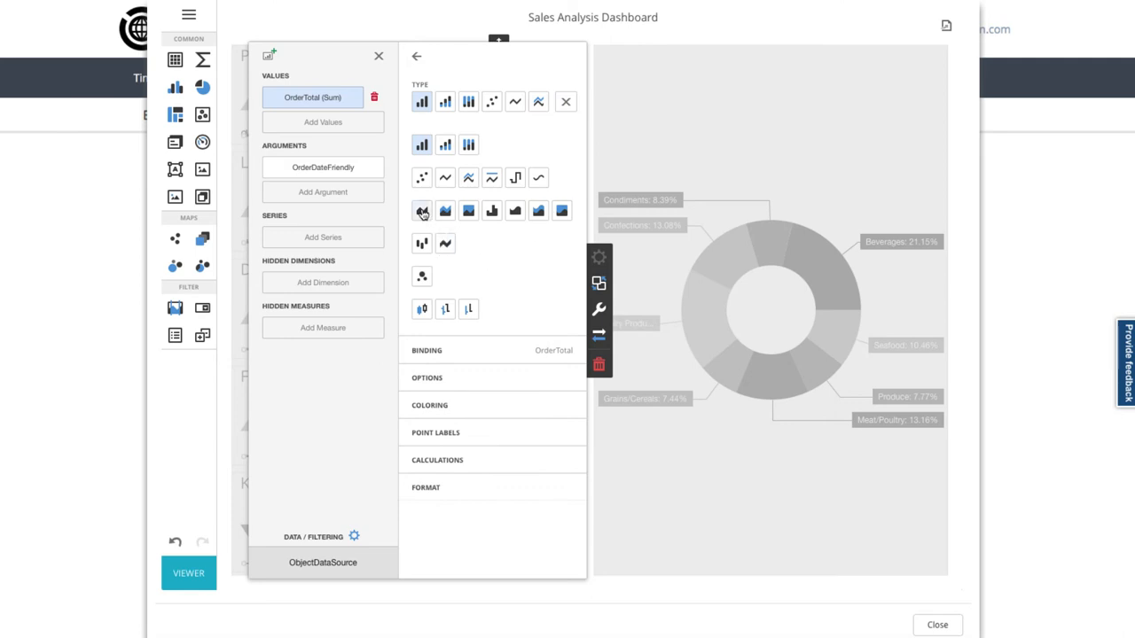
{"action": "left_click", "coordinate": [421, 210]}
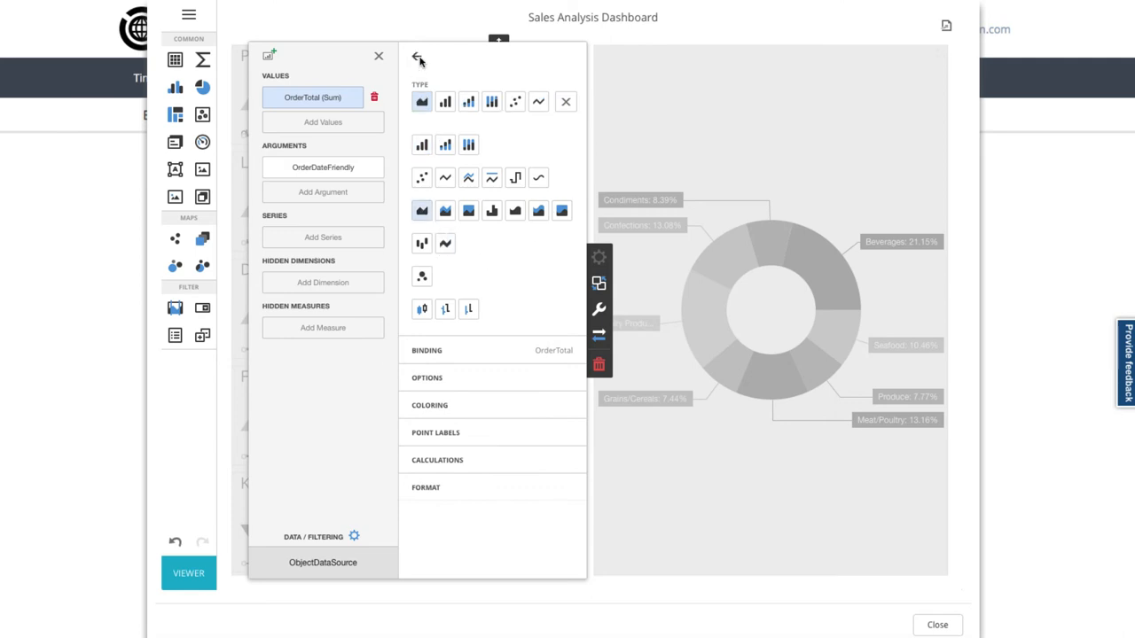
{"action": "left_click", "coordinate": [419, 57]}
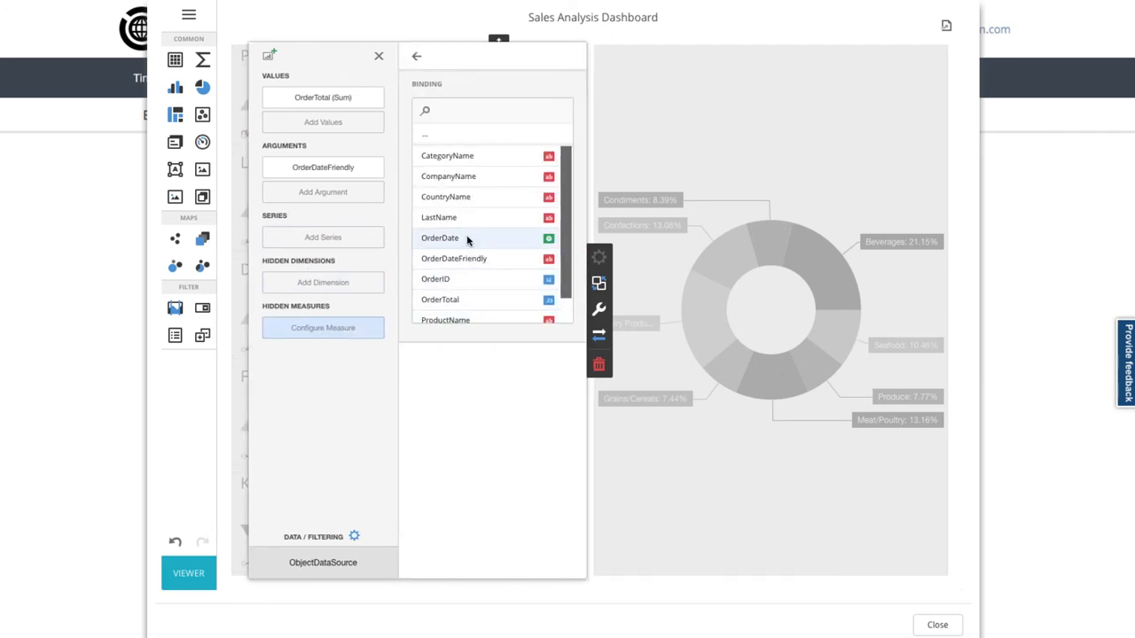
Add OrderDate as a hidden measure and sort dates by OrderDate (Max)
{"action": "left_click", "coordinate": [440, 237]}
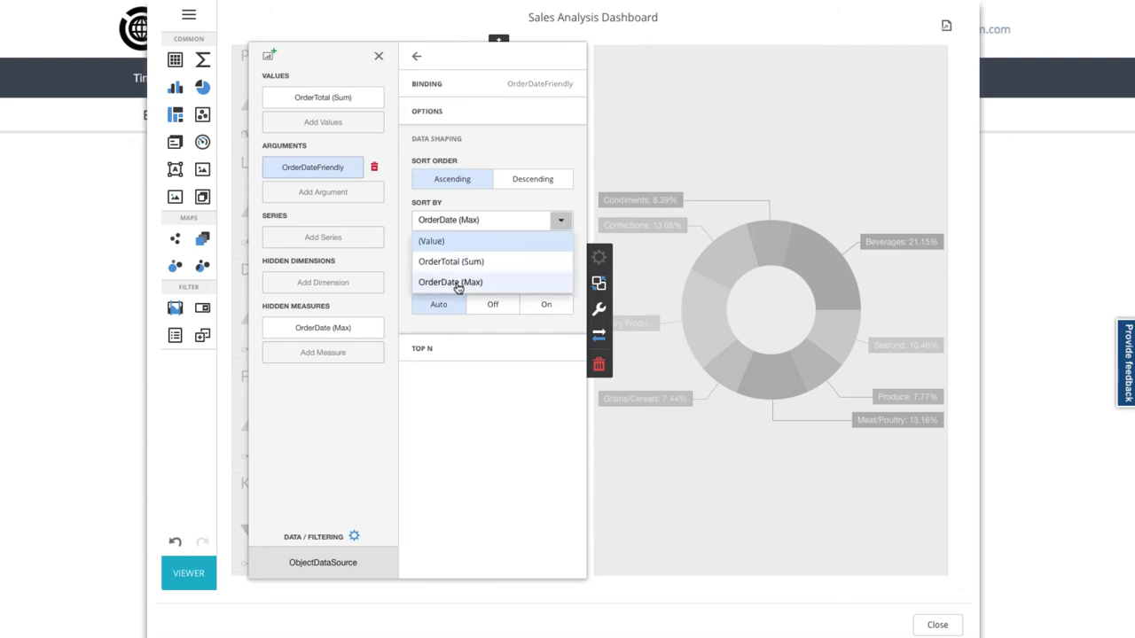
{"action": "left_click", "coordinate": [450, 282]}
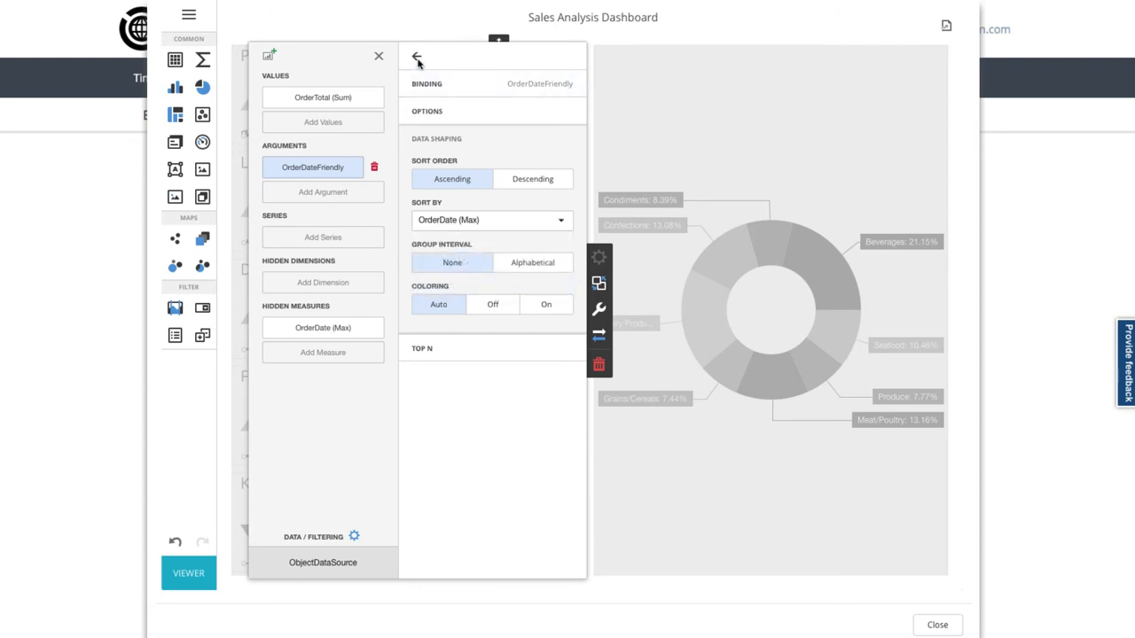
{"action": "left_click", "coordinate": [417, 56]}
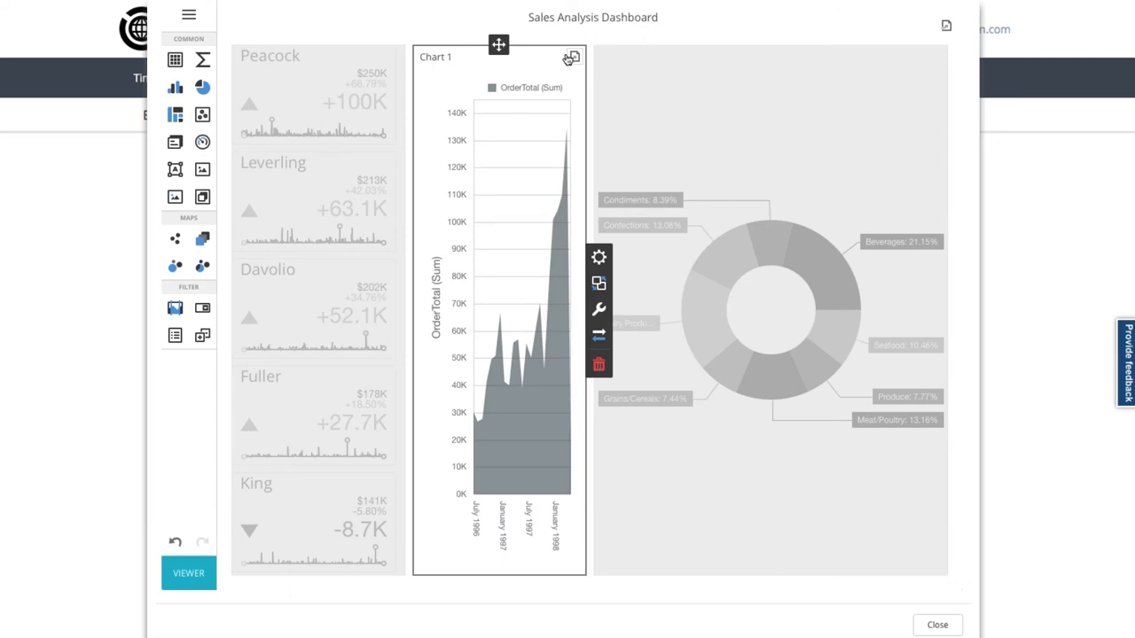
In the area chart options, turn Show Caption and the Axis Y title off
{"action": "left_click", "coordinate": [600, 308]}
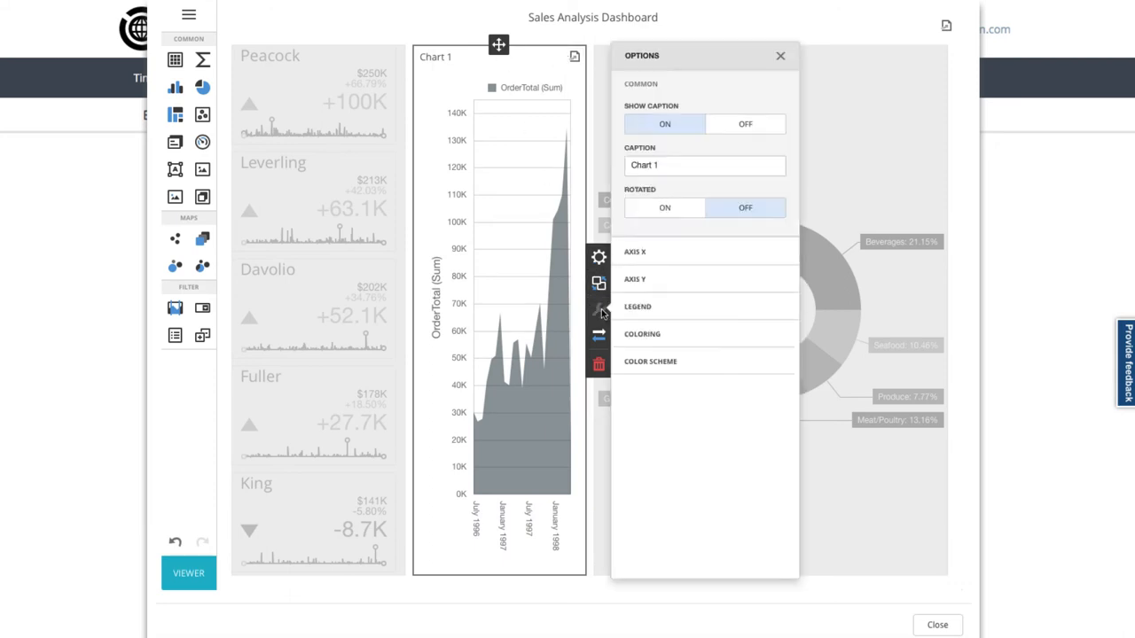
{"action": "left_click", "coordinate": [744, 124]}
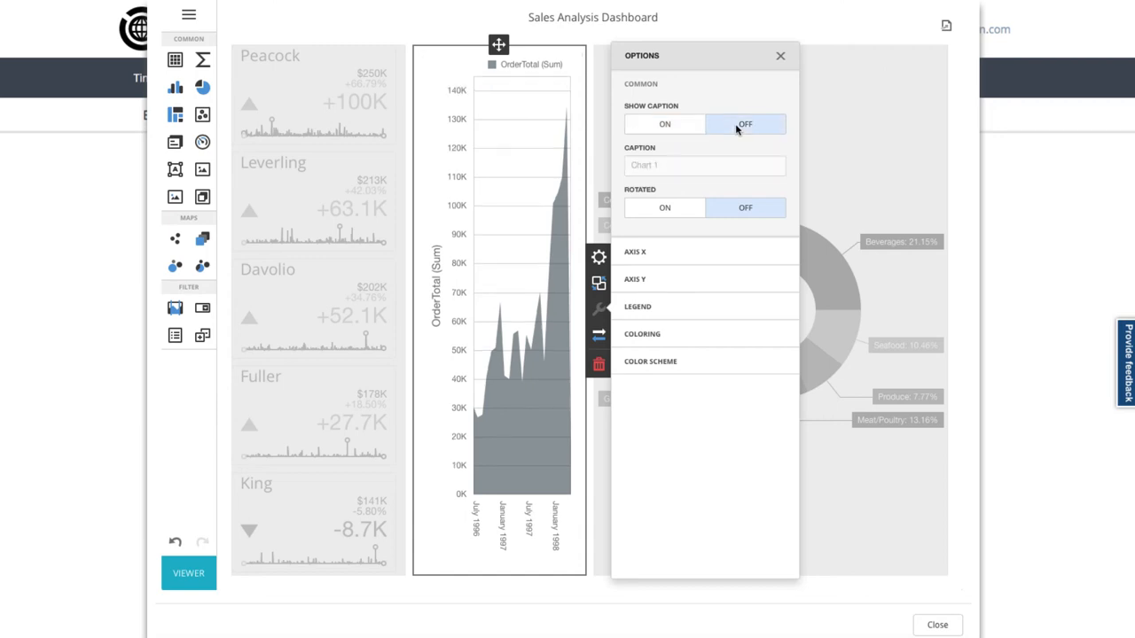
{"action": "mouse_move", "coordinate": [727, 156]}
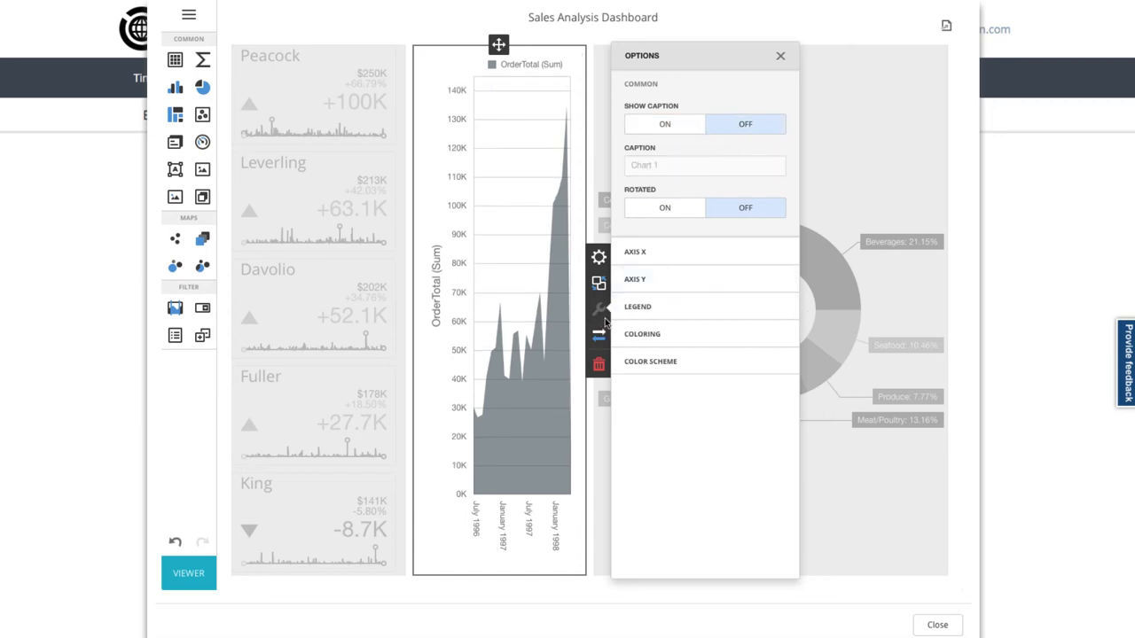
{"action": "left_click", "coordinate": [635, 252]}
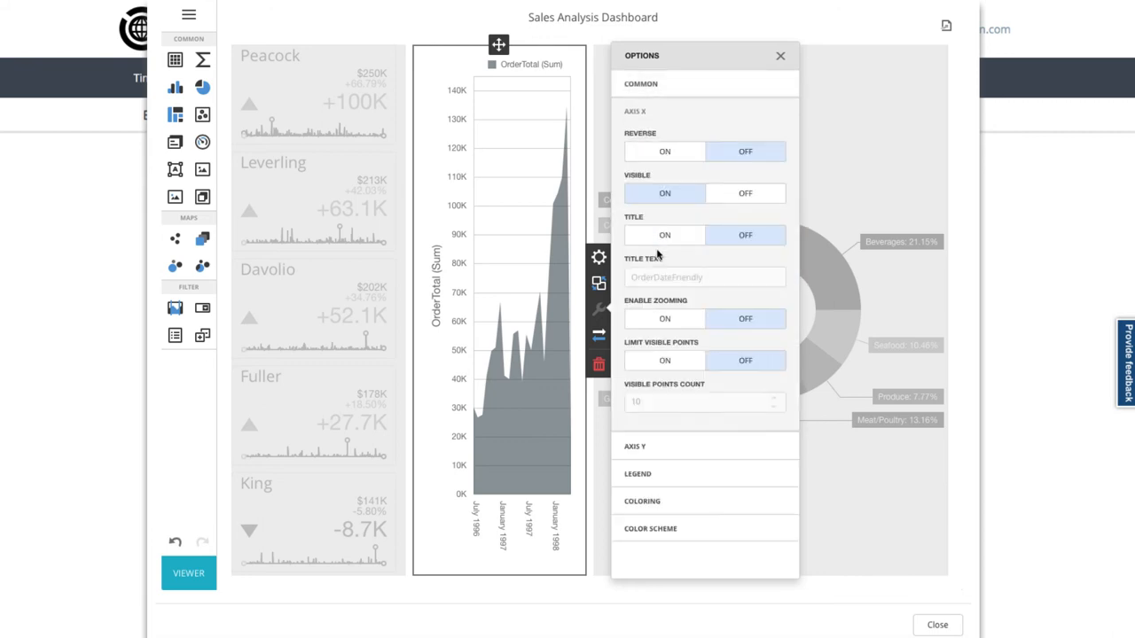
{"action": "left_click", "coordinate": [664, 235]}
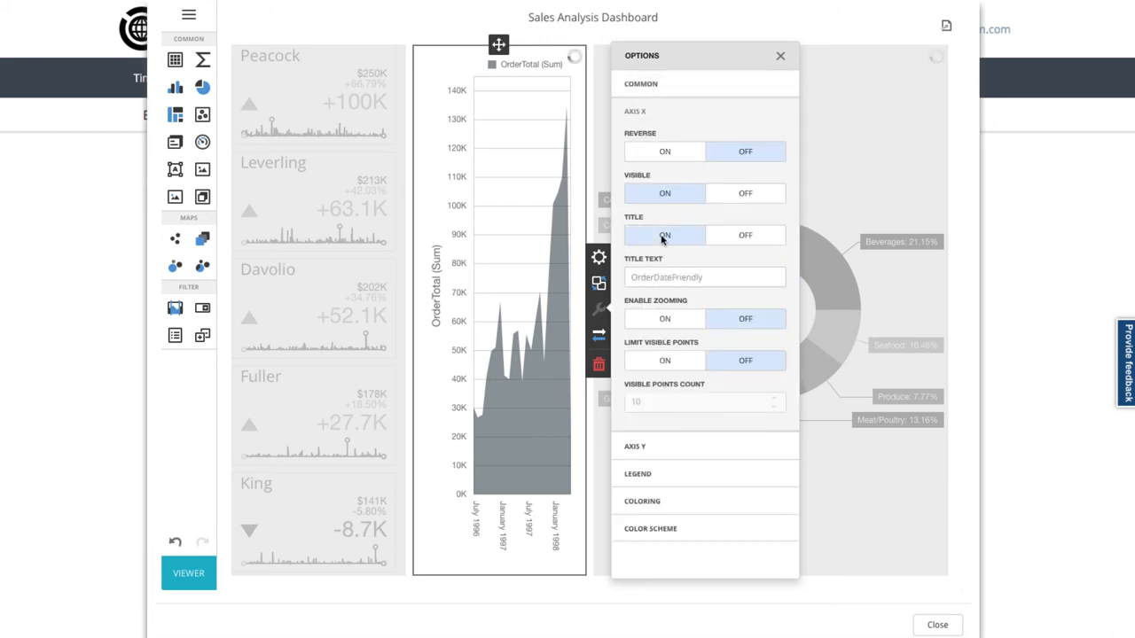
{"action": "left_click", "coordinate": [745, 235]}
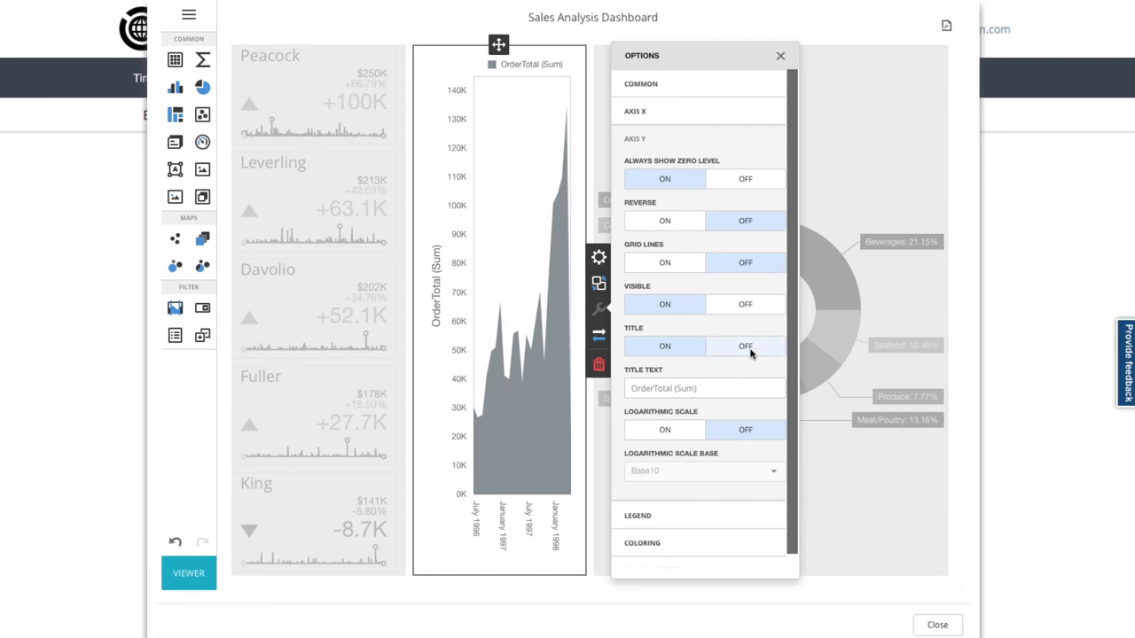
{"action": "left_click", "coordinate": [745, 346]}
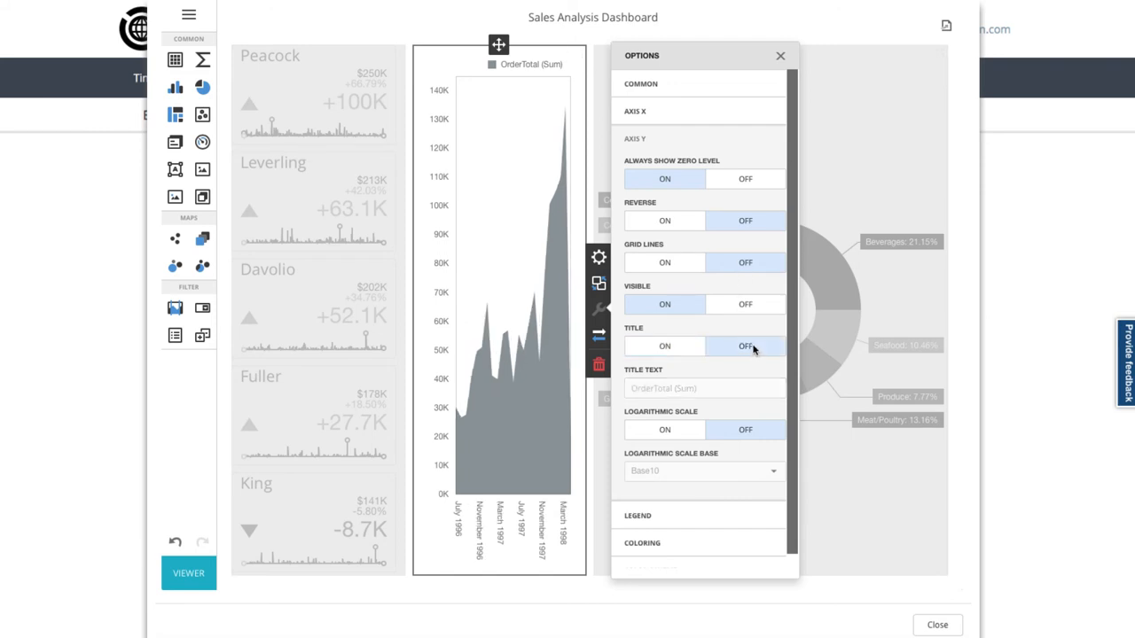
{"action": "scroll", "scroll_direction": "down", "scroll_amount": 3}
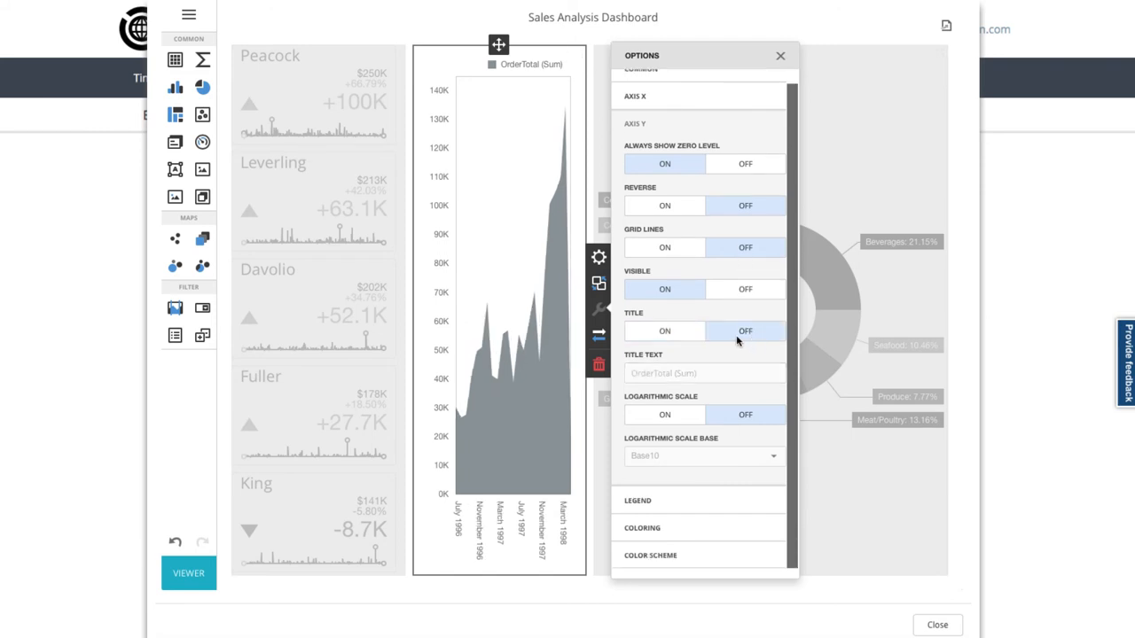
{"action": "left_click", "coordinate": [780, 56]}
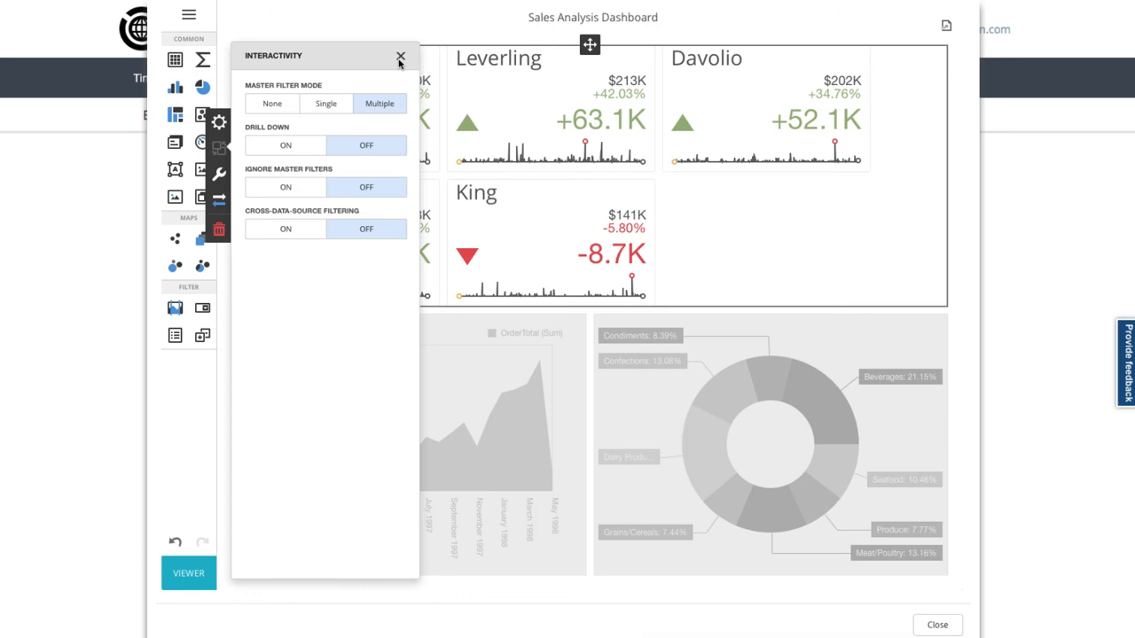
Close the cards' Interactivity settings once Master Filter Mode is Multiple
{"action": "left_click", "coordinate": [400, 57]}
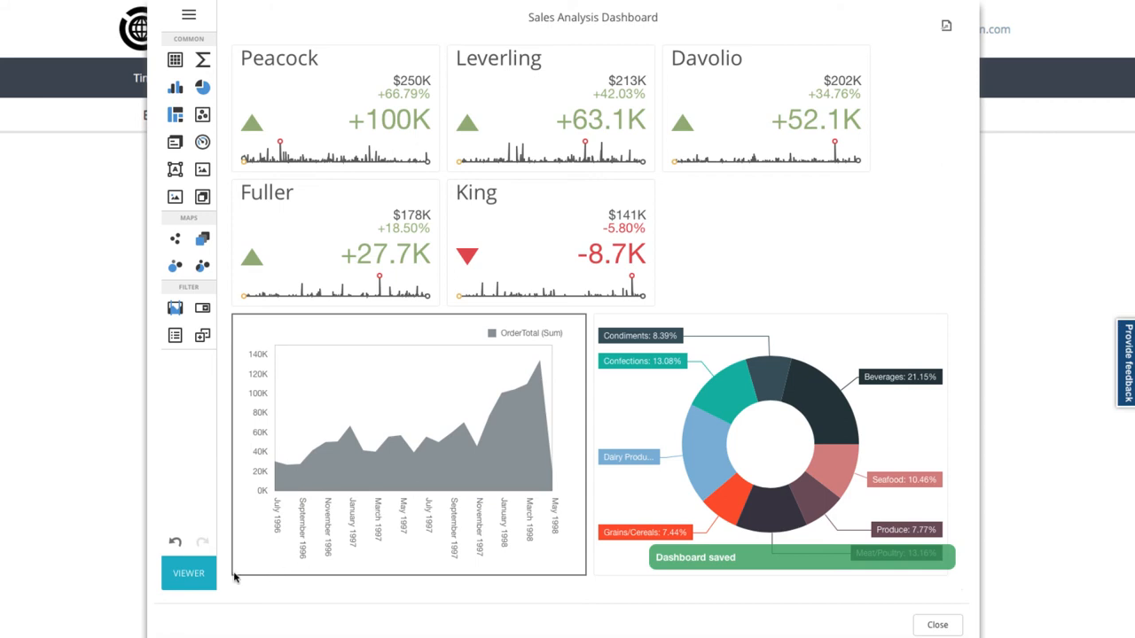
In the viewer, filter the charts by Peacock, King and Fuller, then clear the filter
{"action": "left_click", "coordinate": [188, 573]}
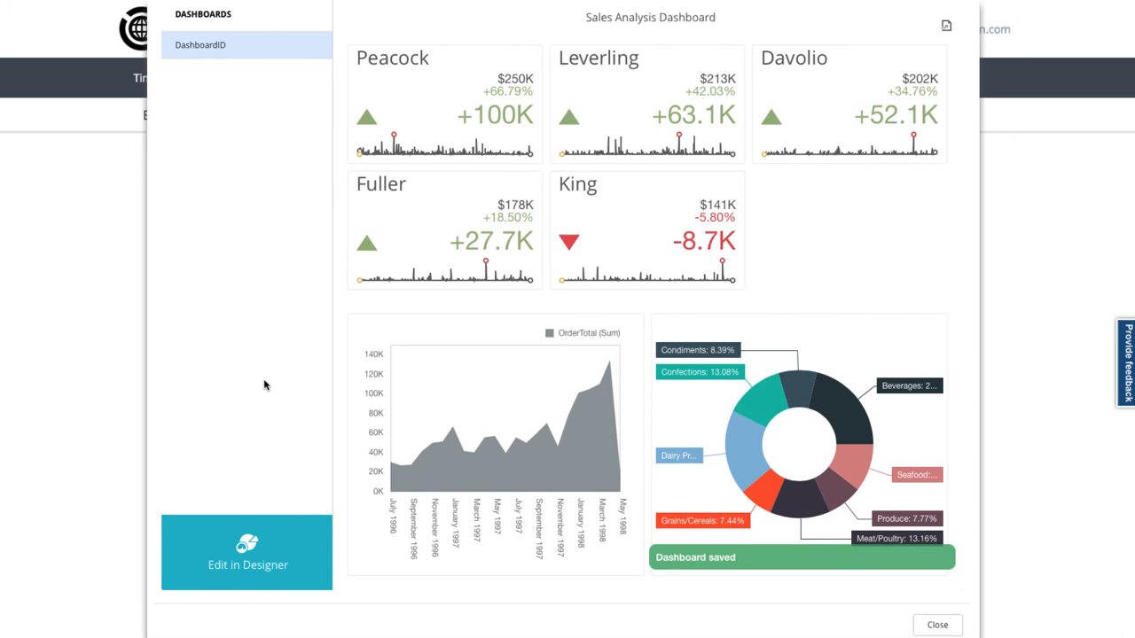
{"action": "left_click", "coordinate": [461, 116]}
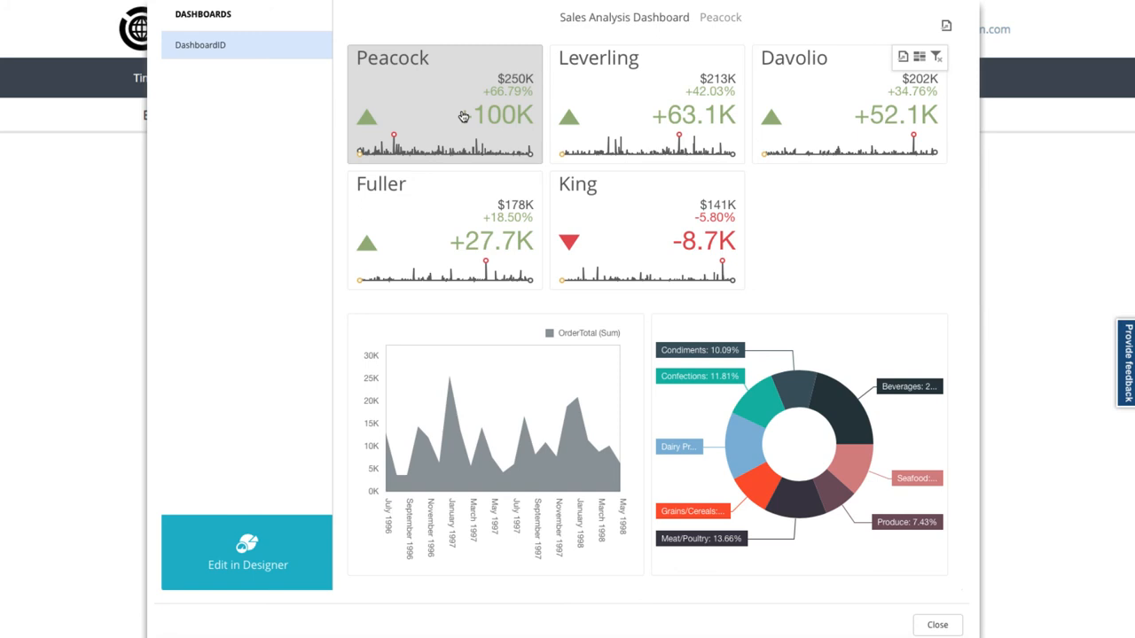
{"action": "mouse_move", "coordinate": [469, 118]}
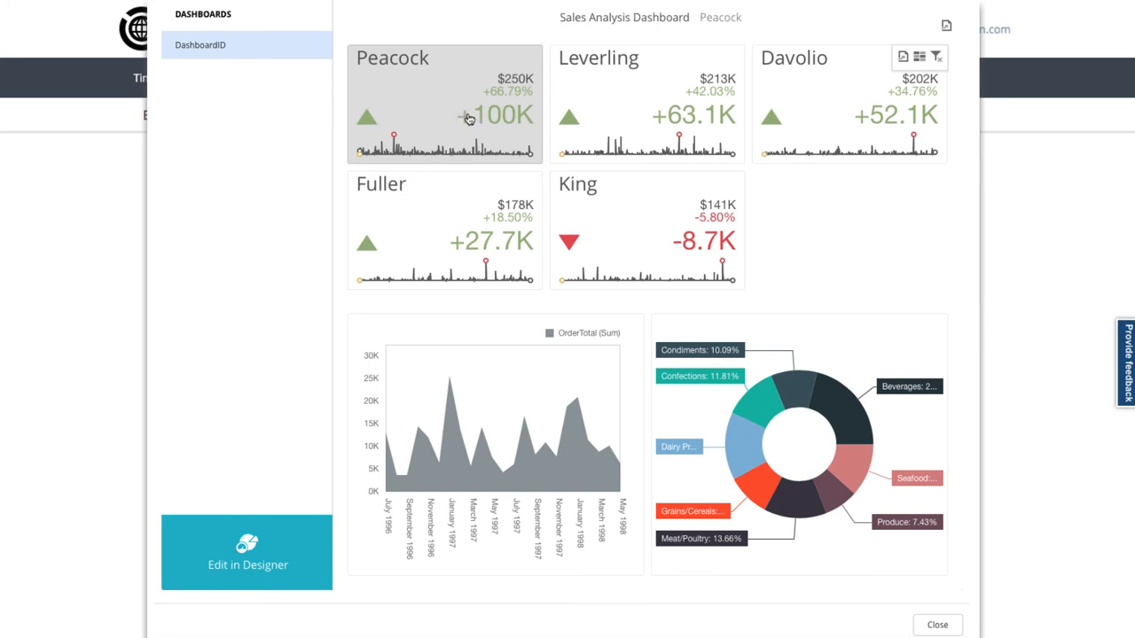
{"action": "mouse_move", "coordinate": [763, 410]}
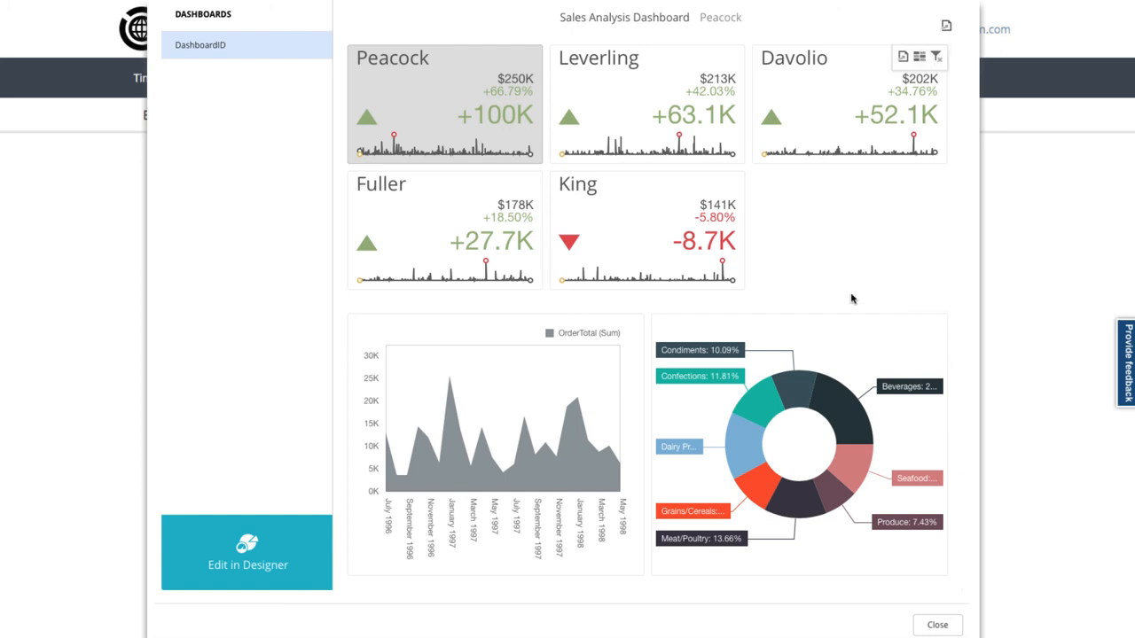
{"action": "mouse_move", "coordinate": [681, 263]}
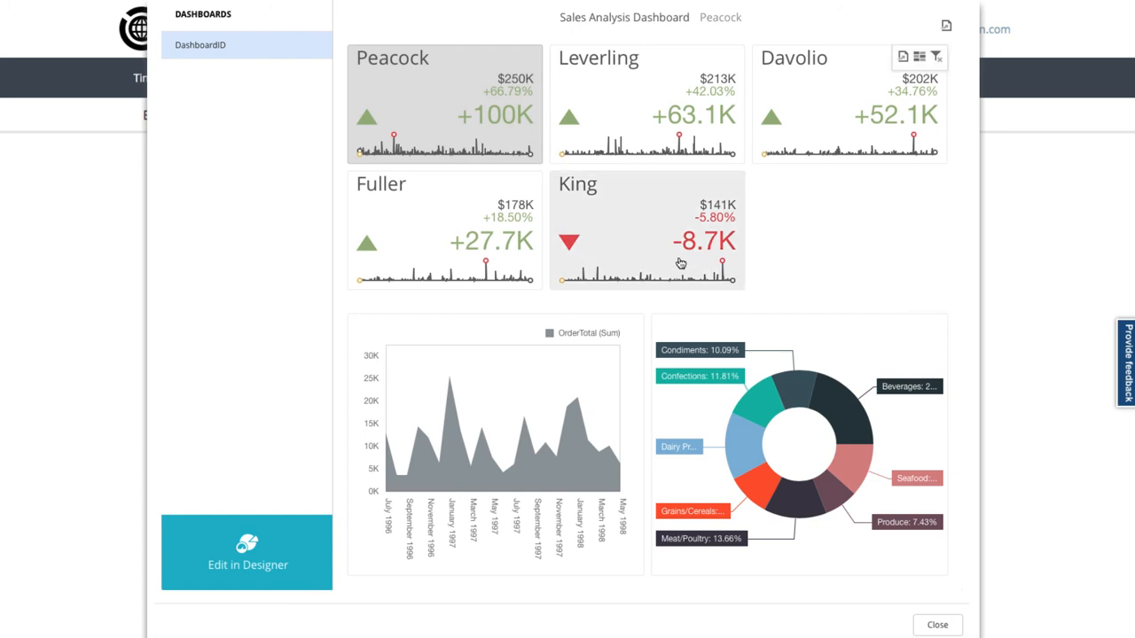
{"action": "left_click", "coordinate": [647, 231]}
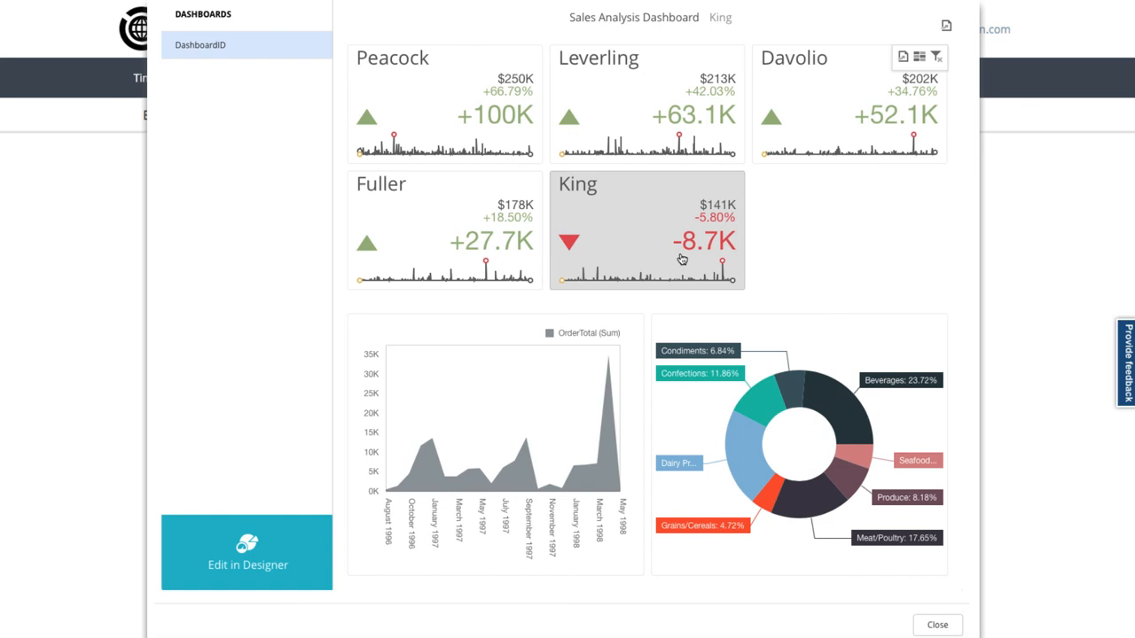
{"action": "left_click", "coordinate": [444, 230]}
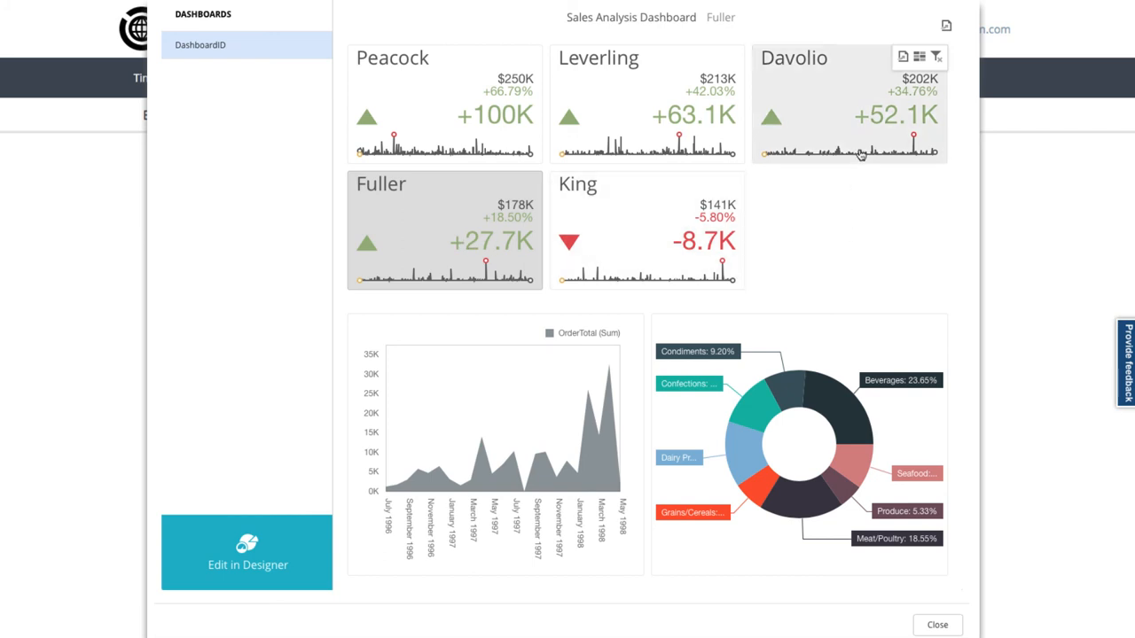
{"action": "left_click", "coordinate": [860, 153]}
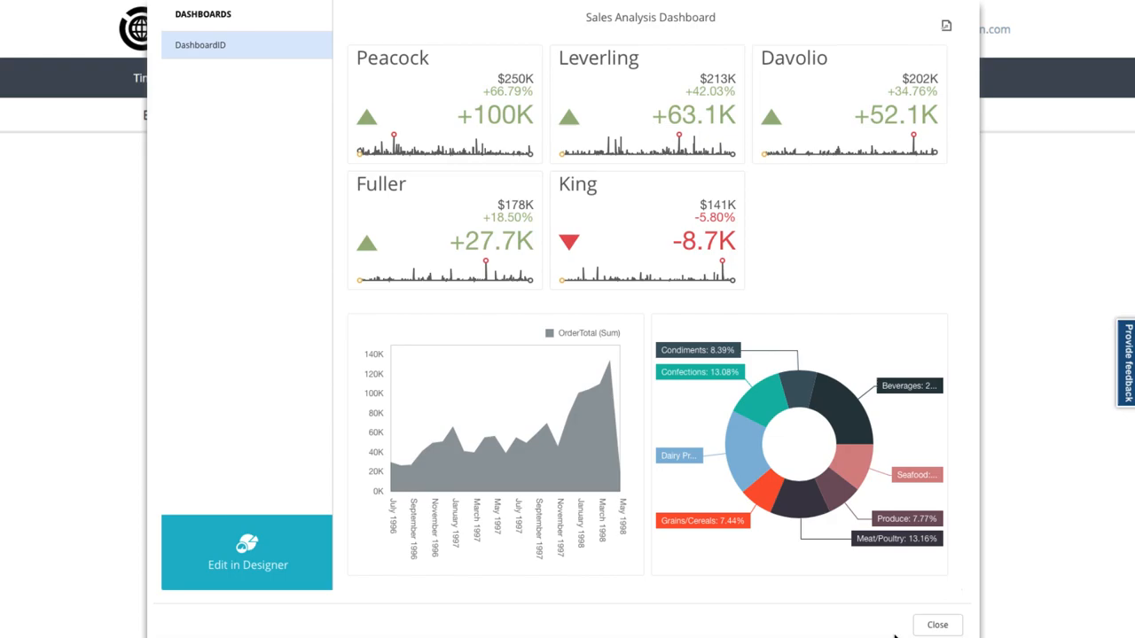
Give the dashboard the description 'Sales analysis by sales person and product categories.'
{"action": "left_click", "coordinate": [248, 565]}
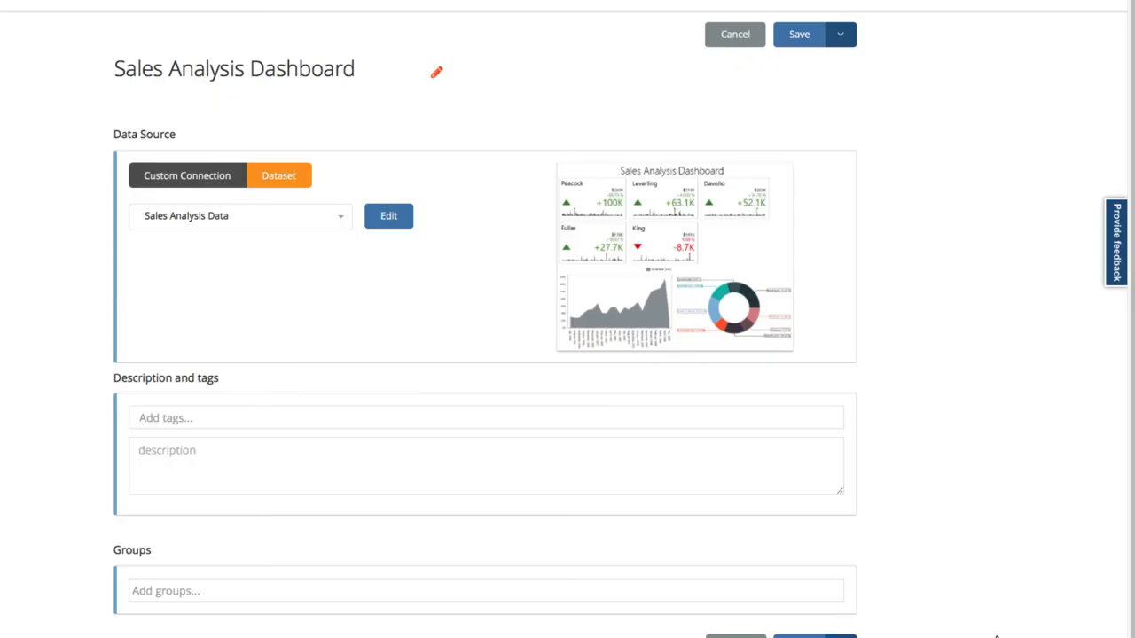
{"action": "mouse_move", "coordinate": [313, 507]}
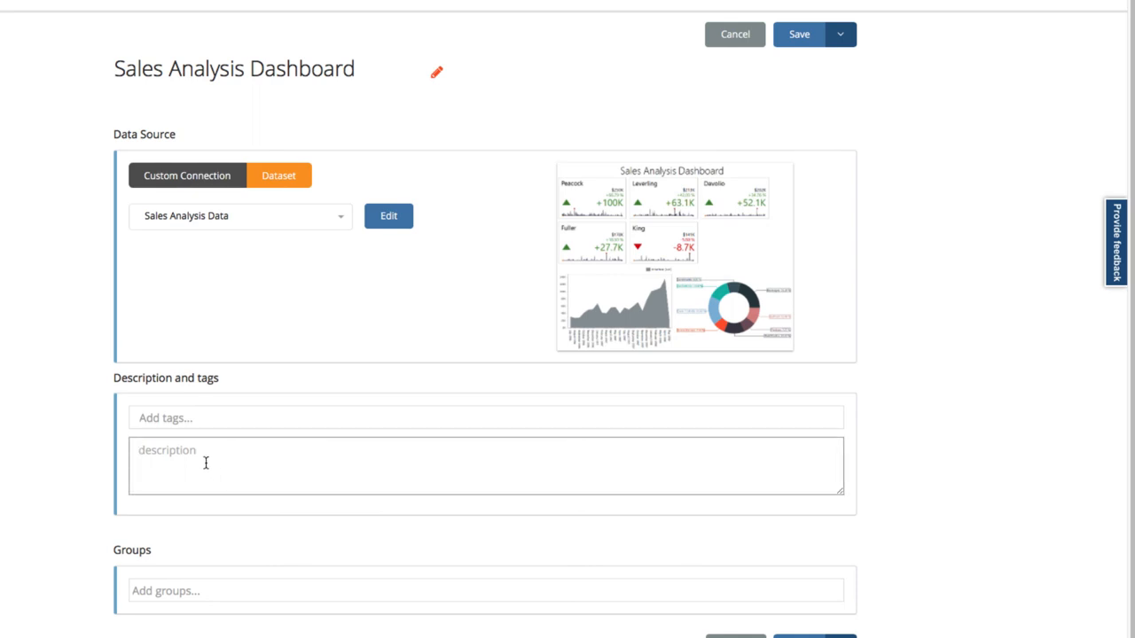
{"action": "type", "text": "Sales analysis by"}
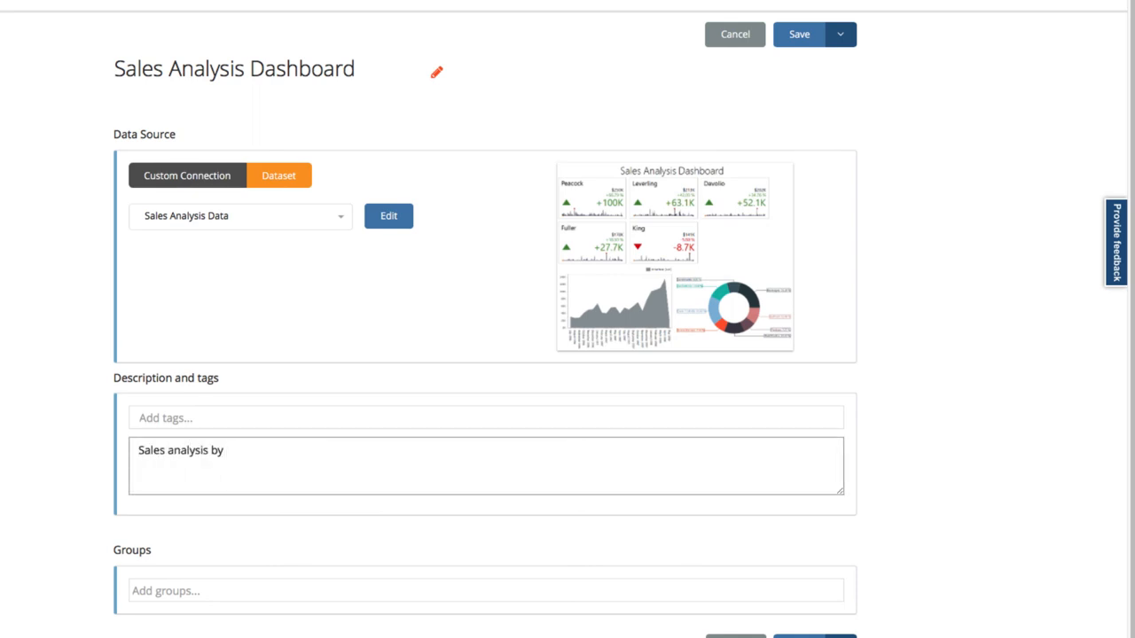
{"action": "type", "text": "sales person and"}
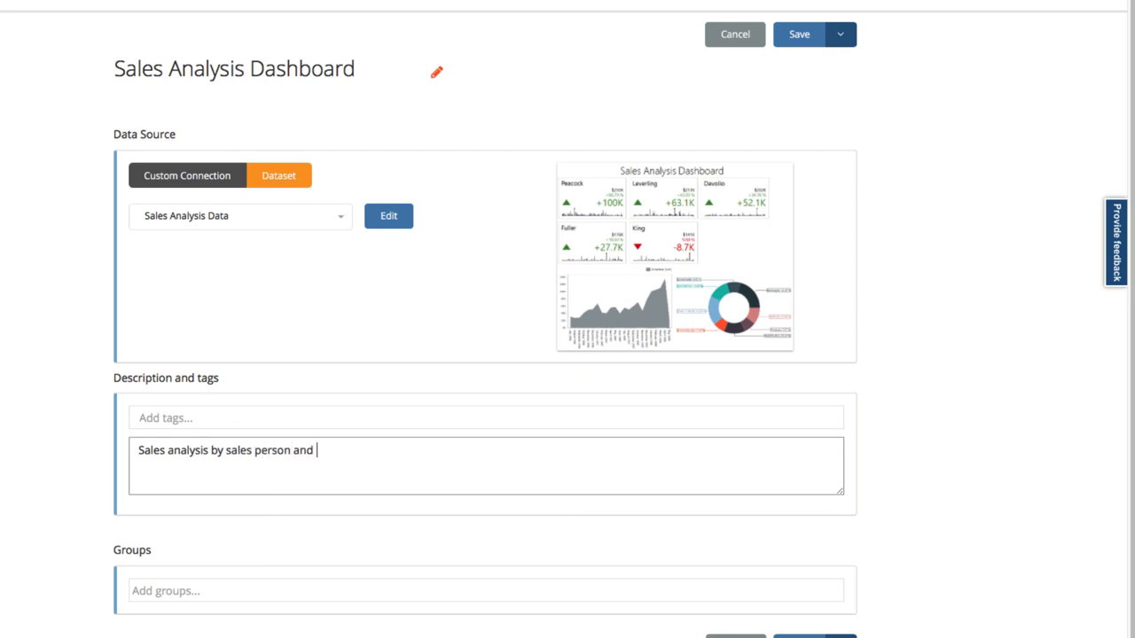
{"action": "type", "text": "product categories."}
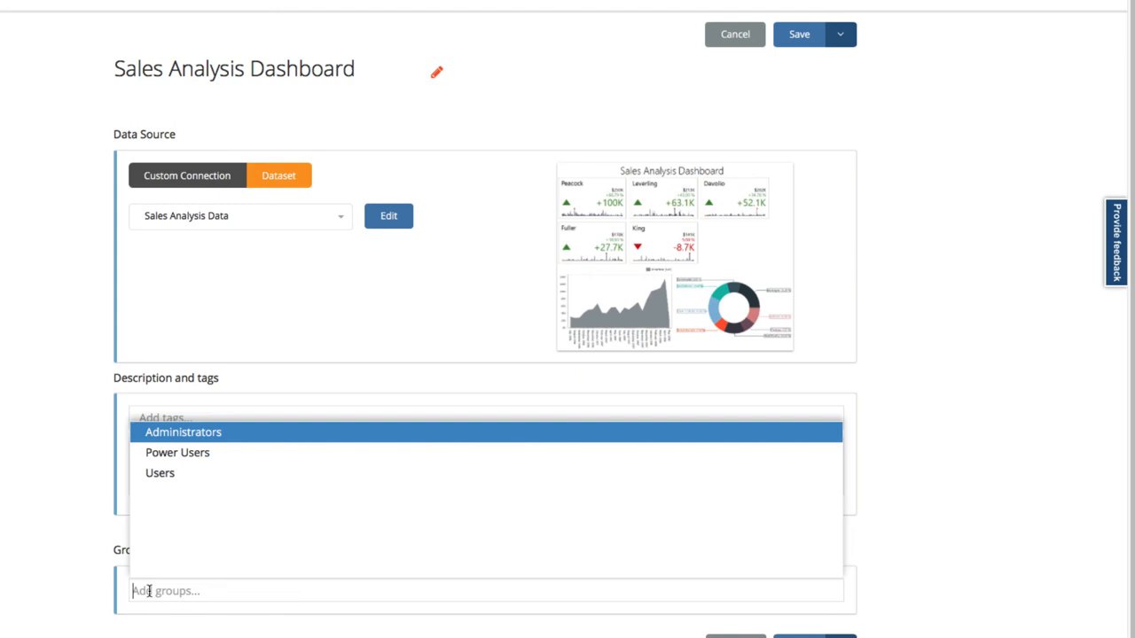
Share the dashboard with the Users group, then save and close
{"action": "left_click", "coordinate": [160, 472]}
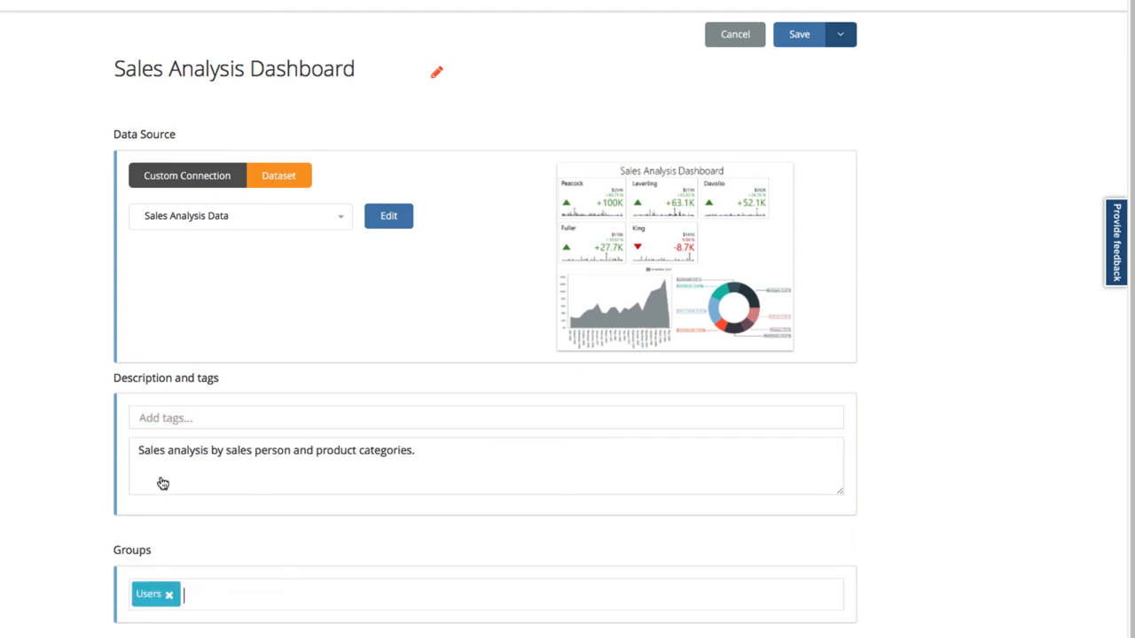
{"action": "scroll", "scroll_direction": "down", "scroll_amount": 3}
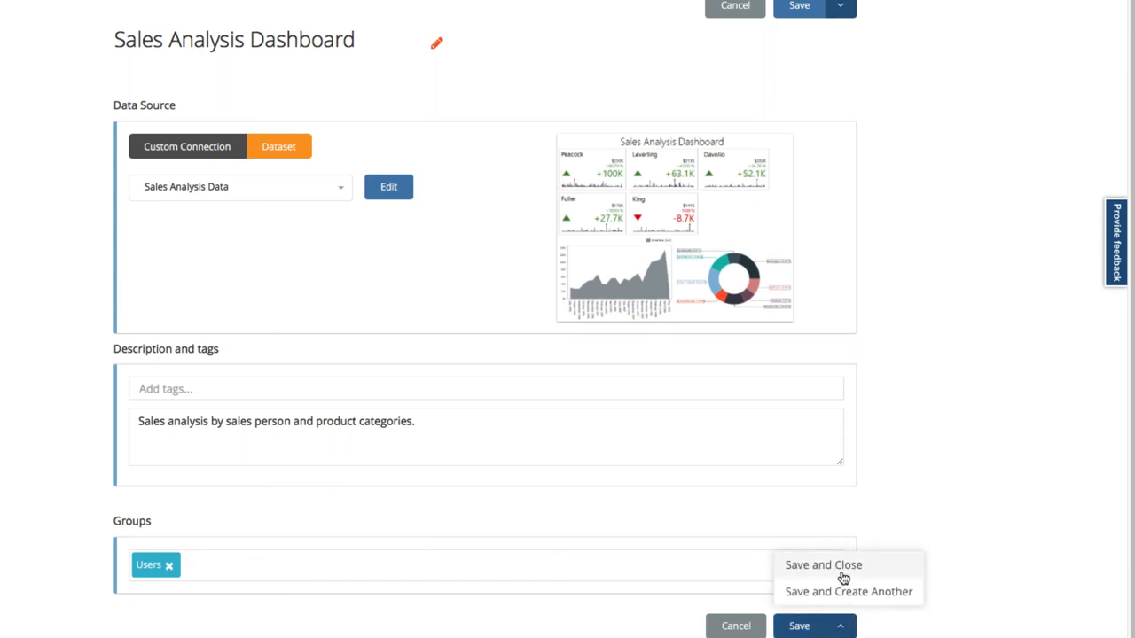
{"action": "left_click", "coordinate": [822, 565]}
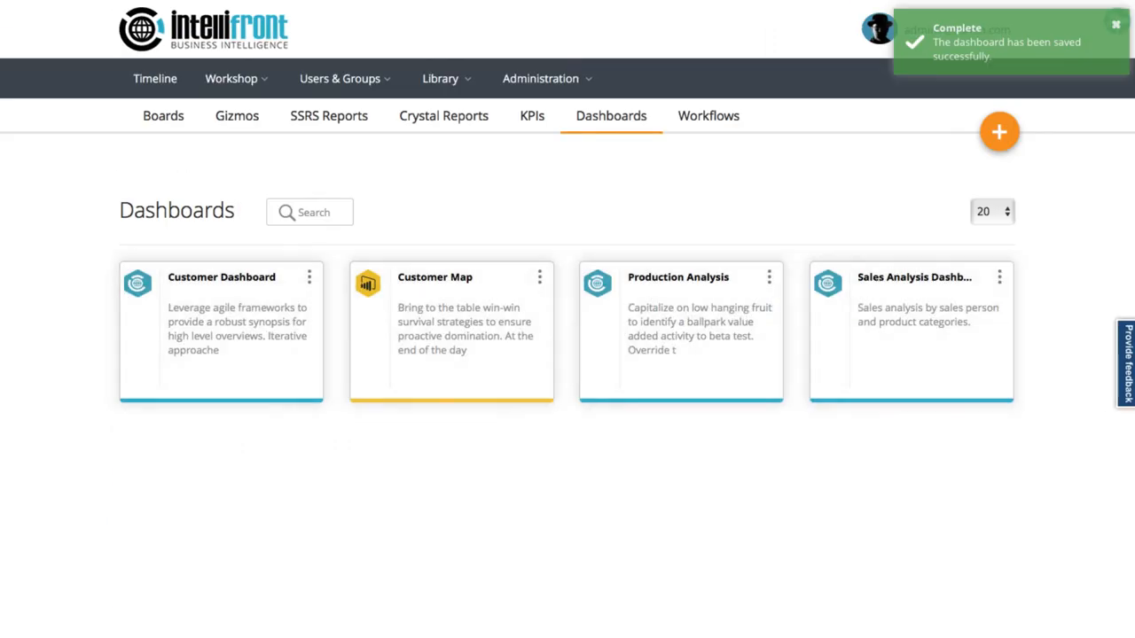